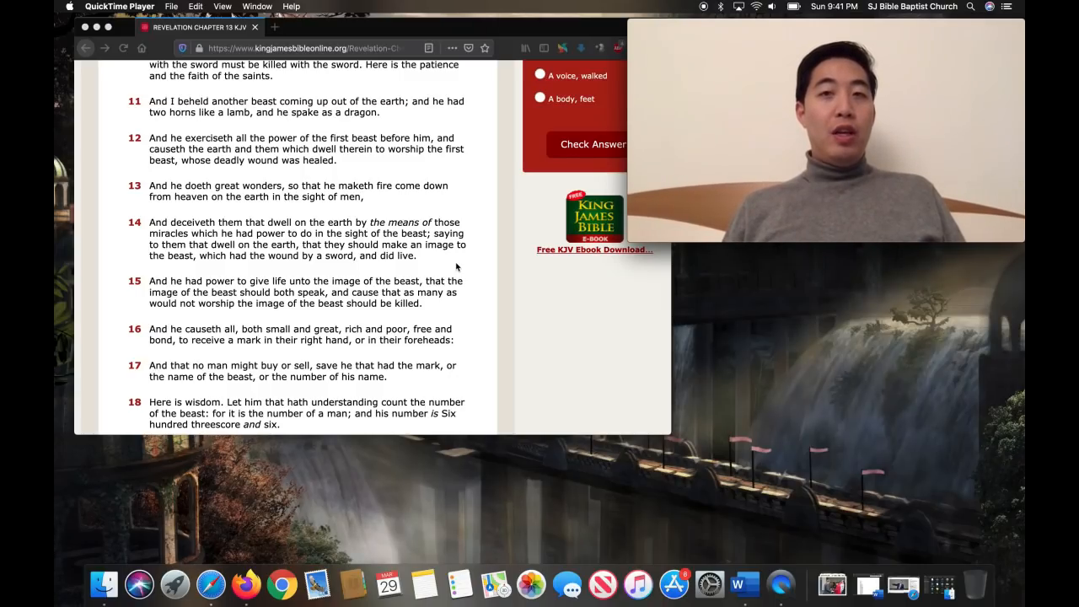
mouse_move(314, 264)
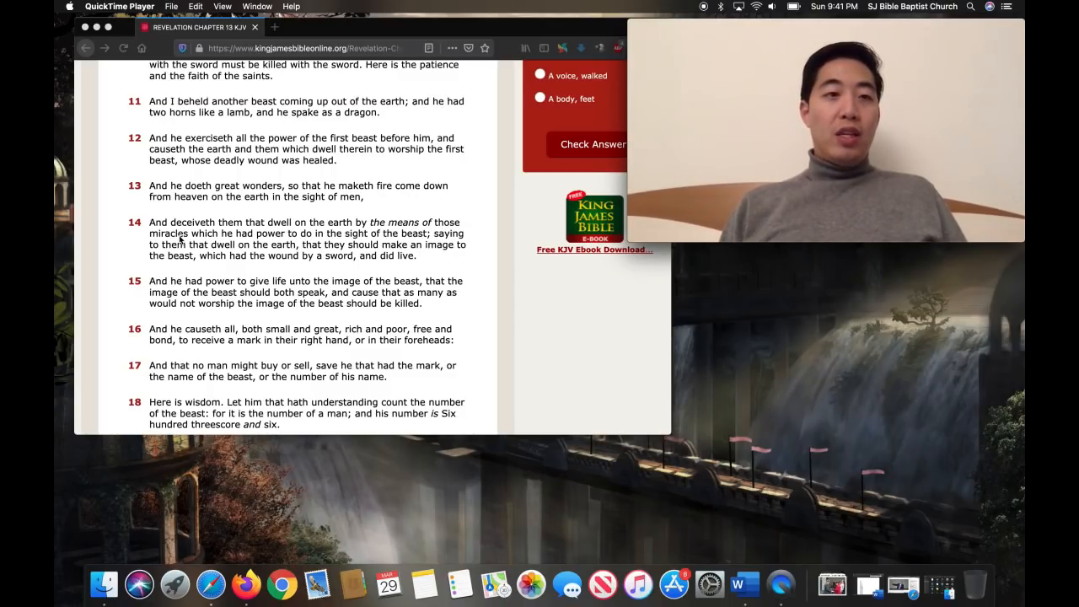
mouse_move(307, 245)
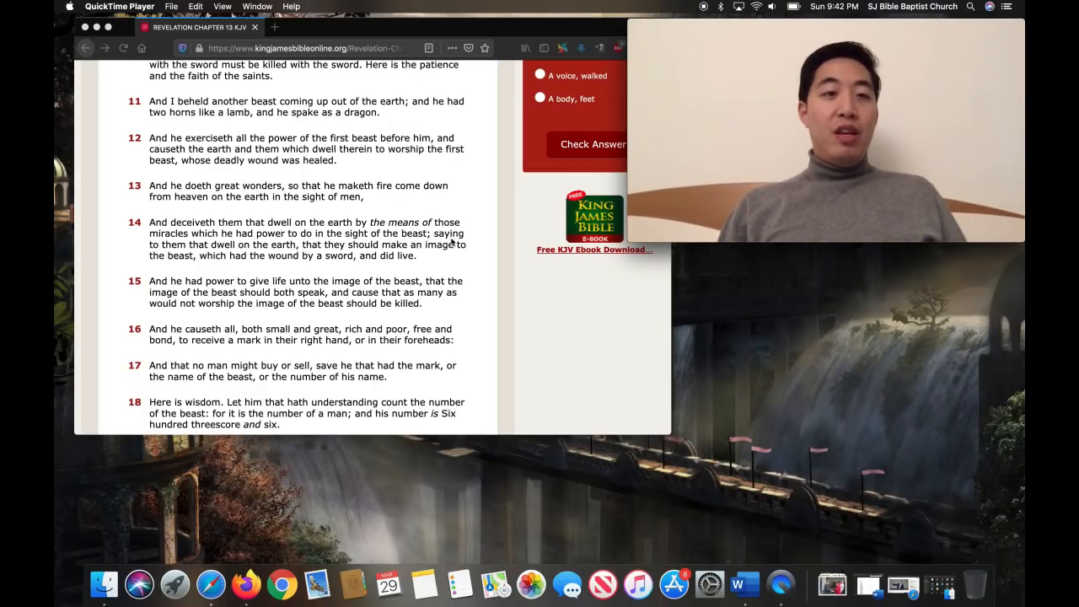
mouse_move(276, 257)
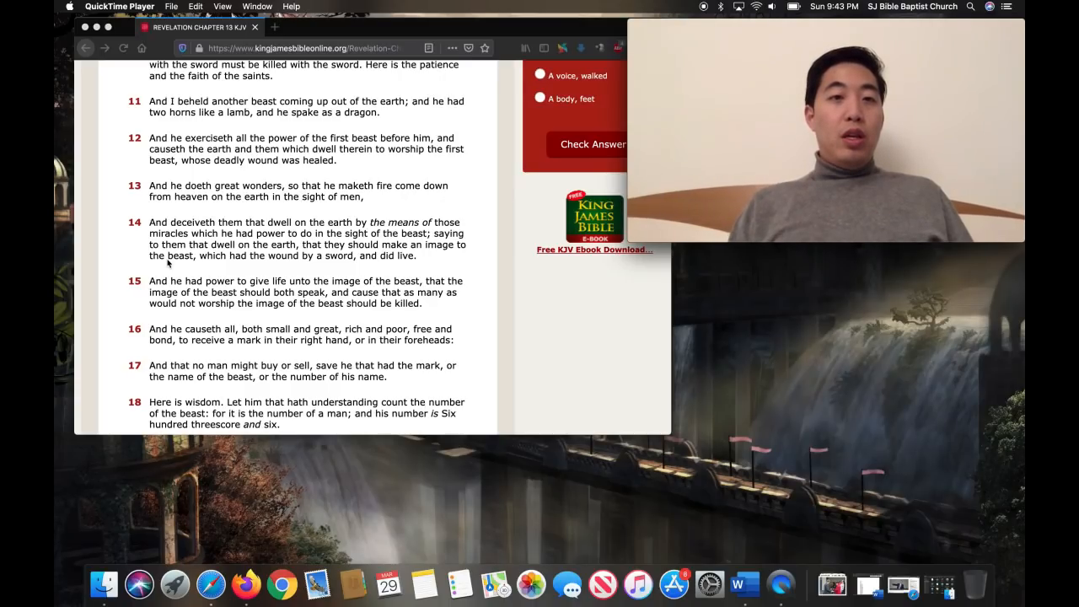
mouse_move(485, 175)
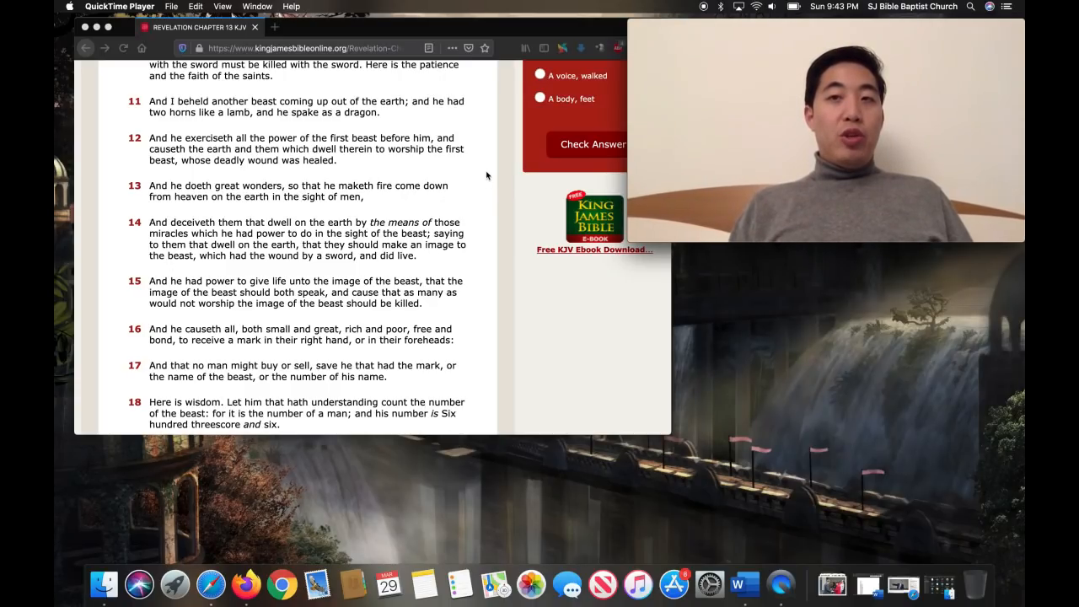
- Load Daniel chapter 3 from the Book and Chapter selectors, replacing Revelation 13
scroll(up, 3)
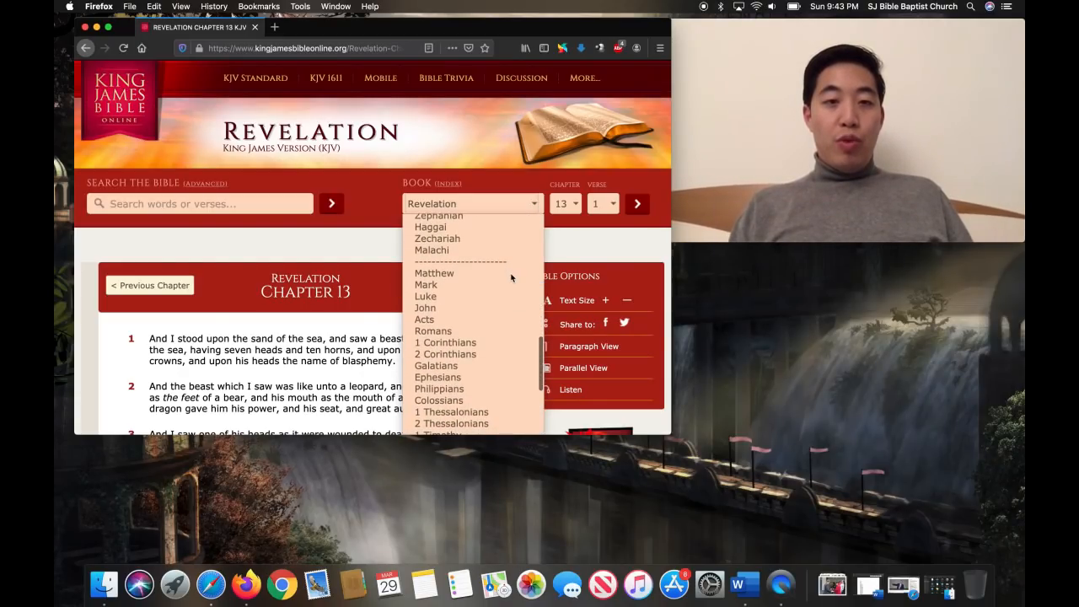
scroll(up, 3)
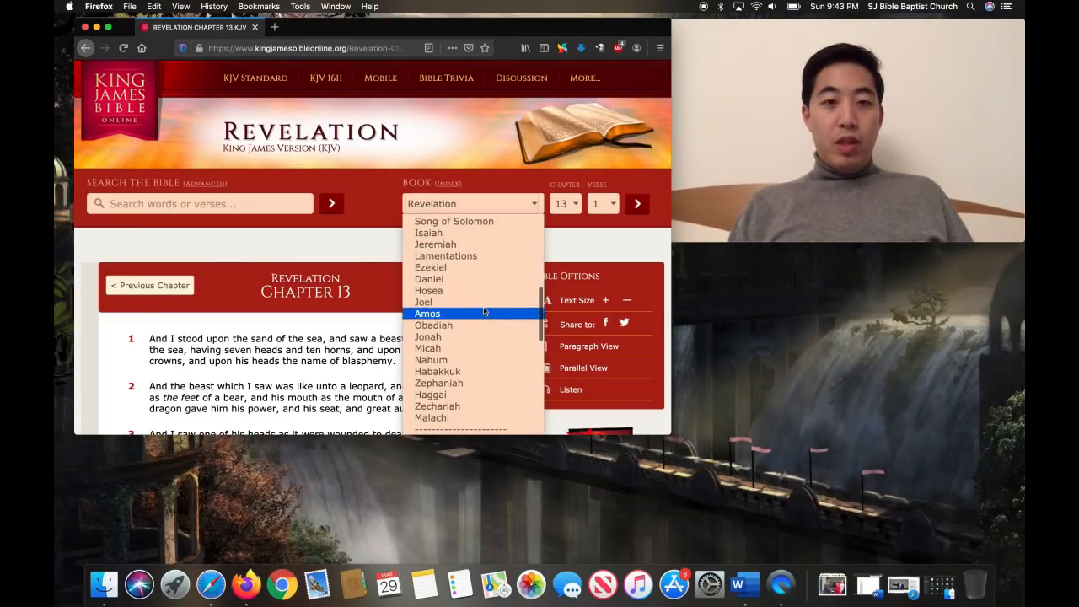
click(428, 279)
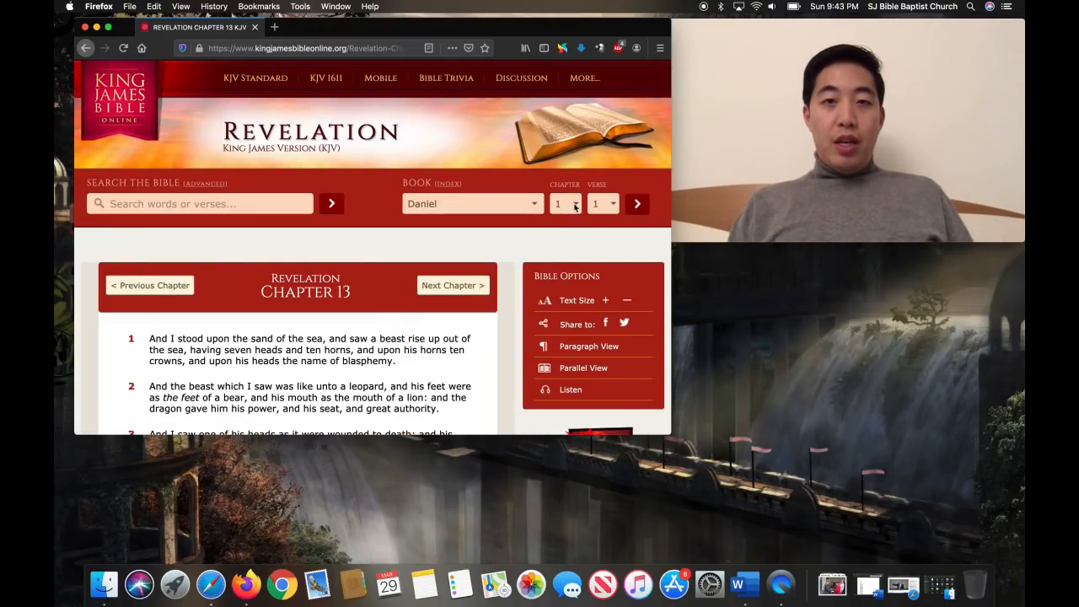
click(564, 203)
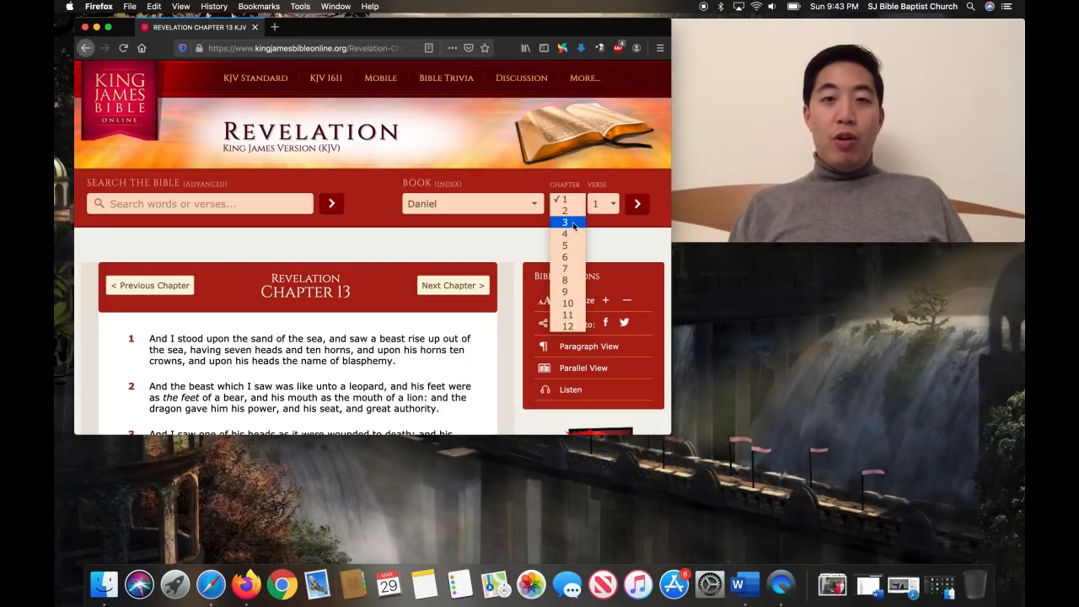
click(565, 221)
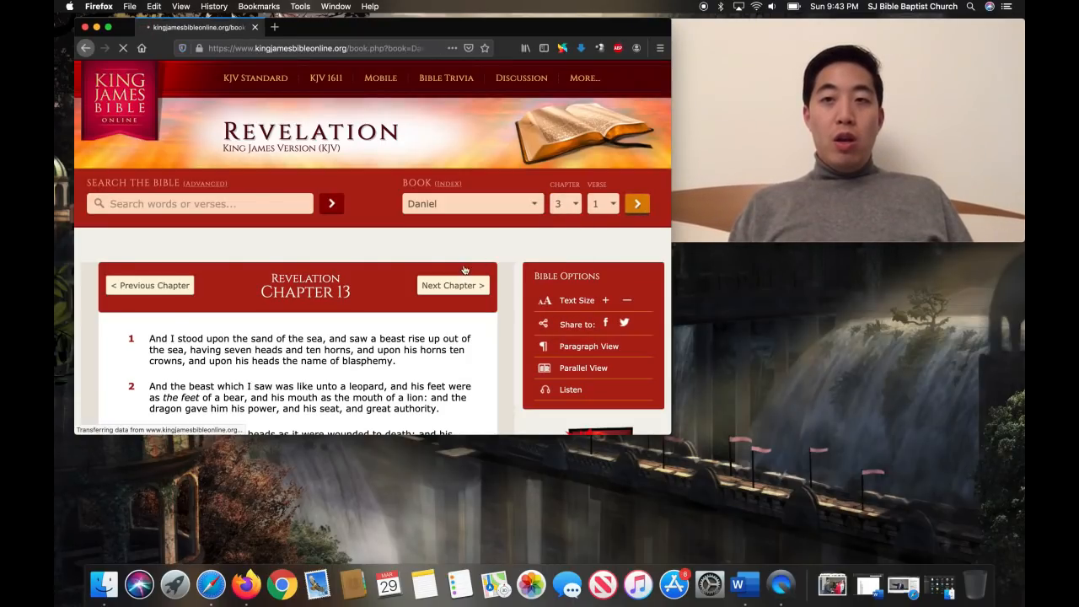
click(637, 203)
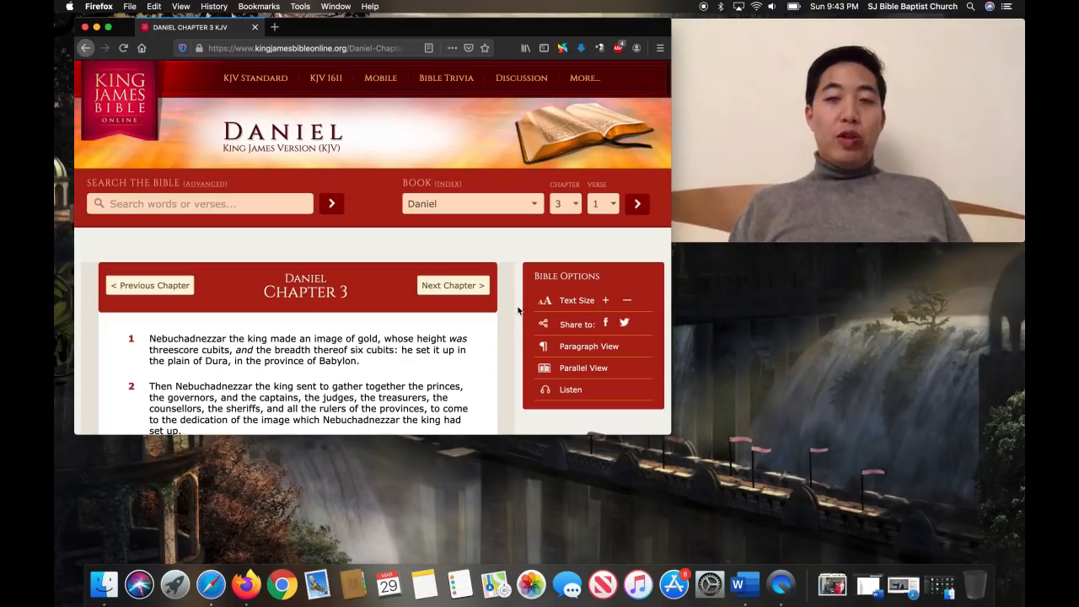
scroll(down, 3)
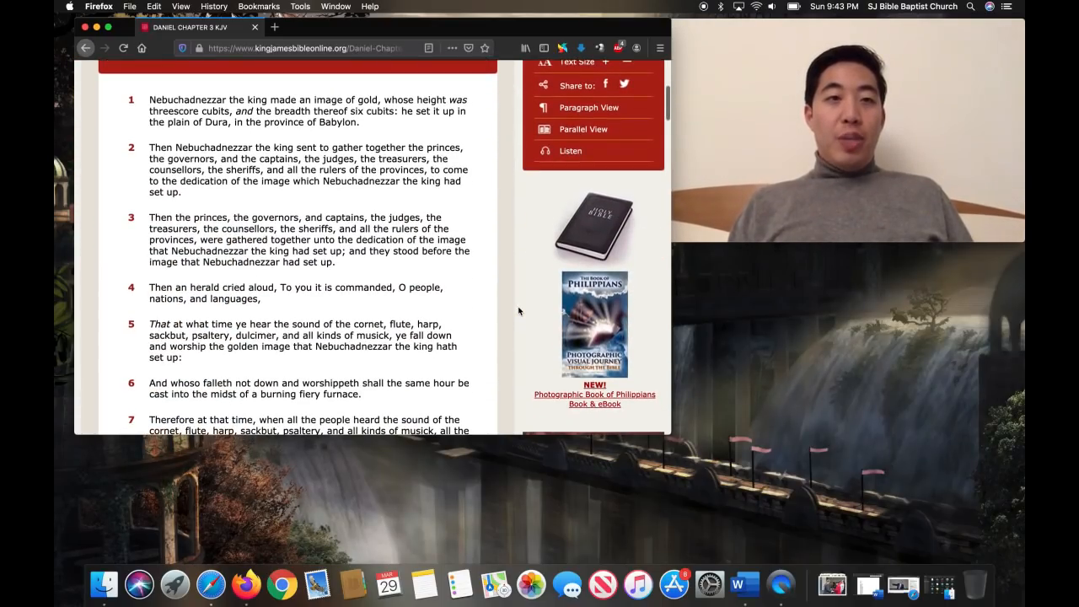
scroll(down, 3)
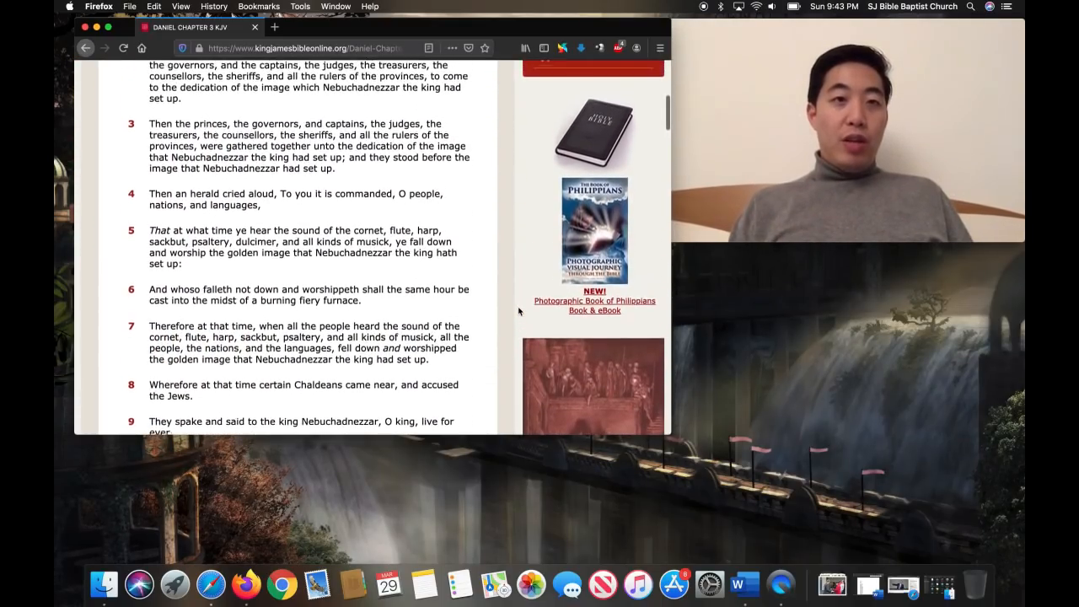
scroll(up, 3)
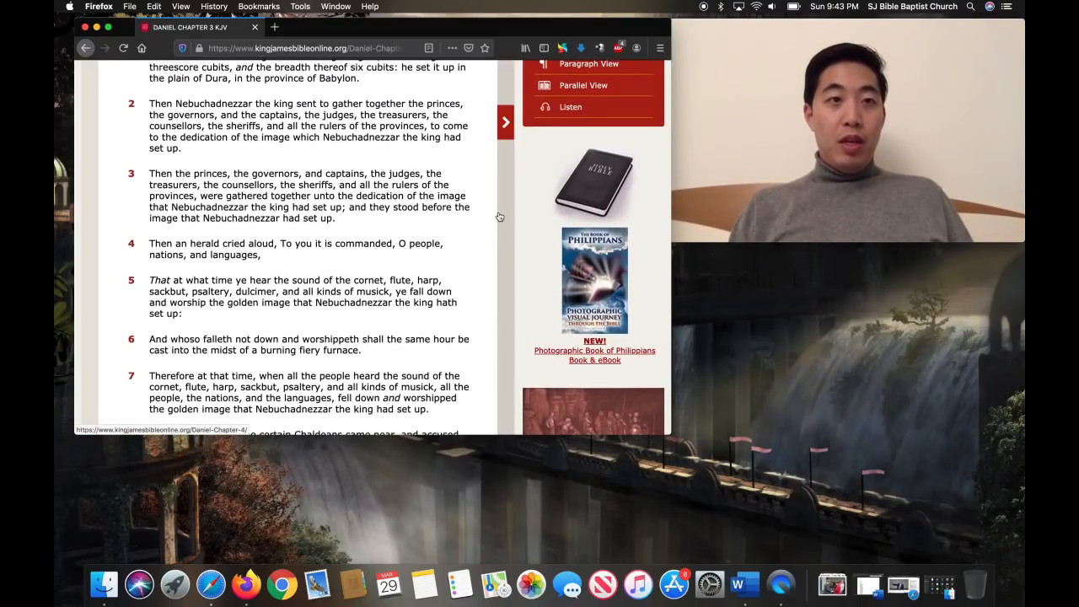
scroll(up, 3)
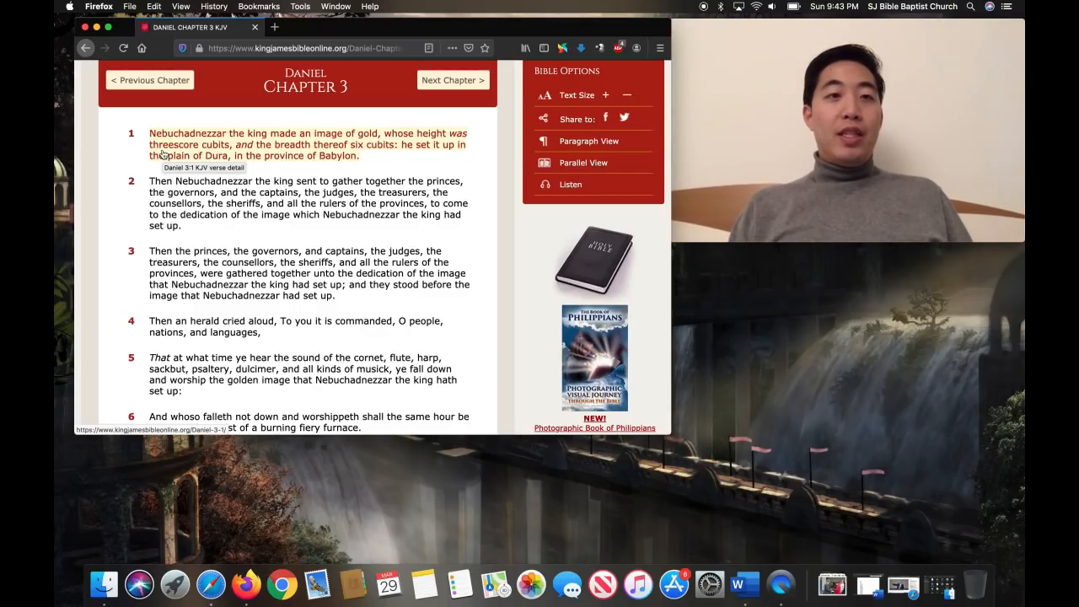
mouse_move(374, 153)
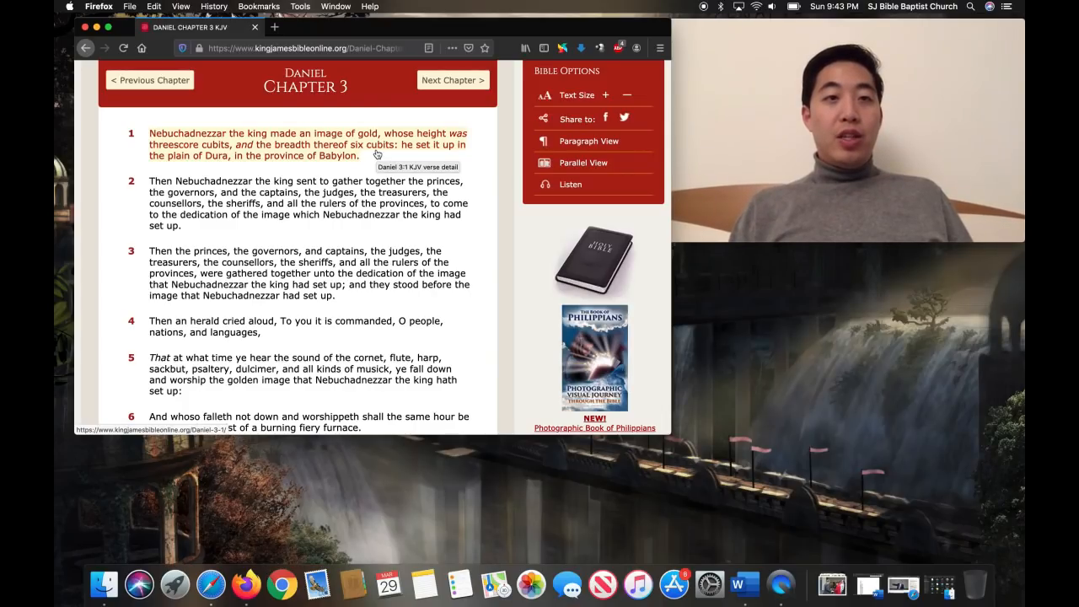
mouse_move(465, 177)
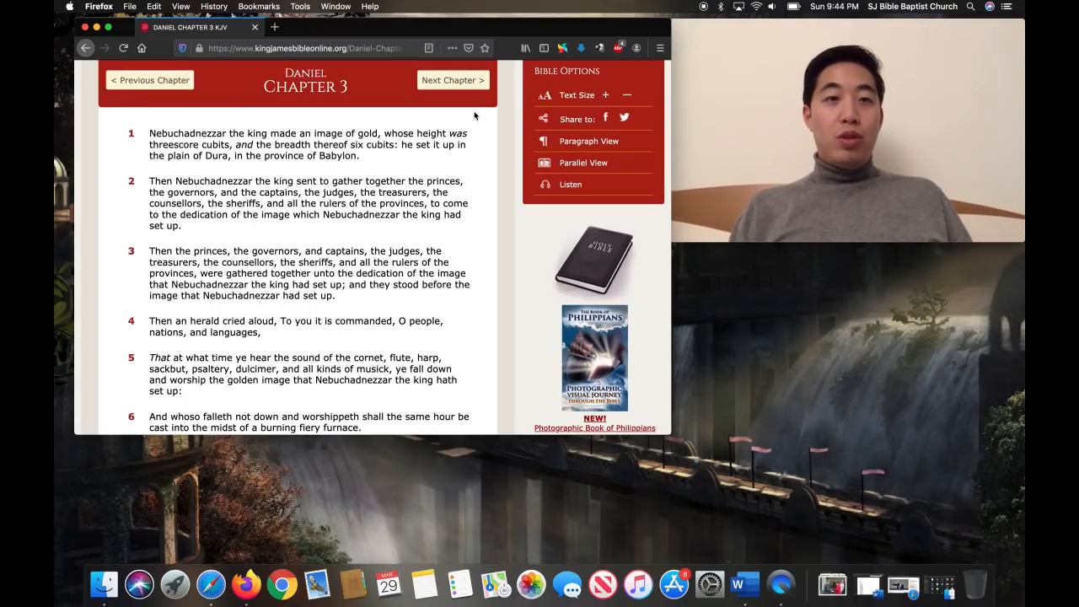
scroll(up, 3)
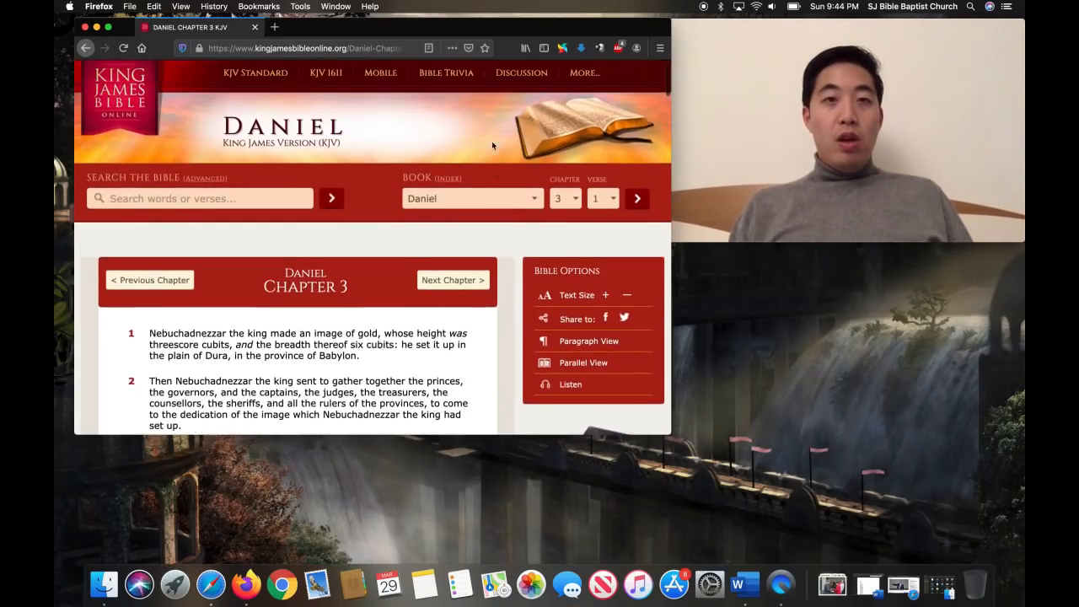
scroll(up, 3)
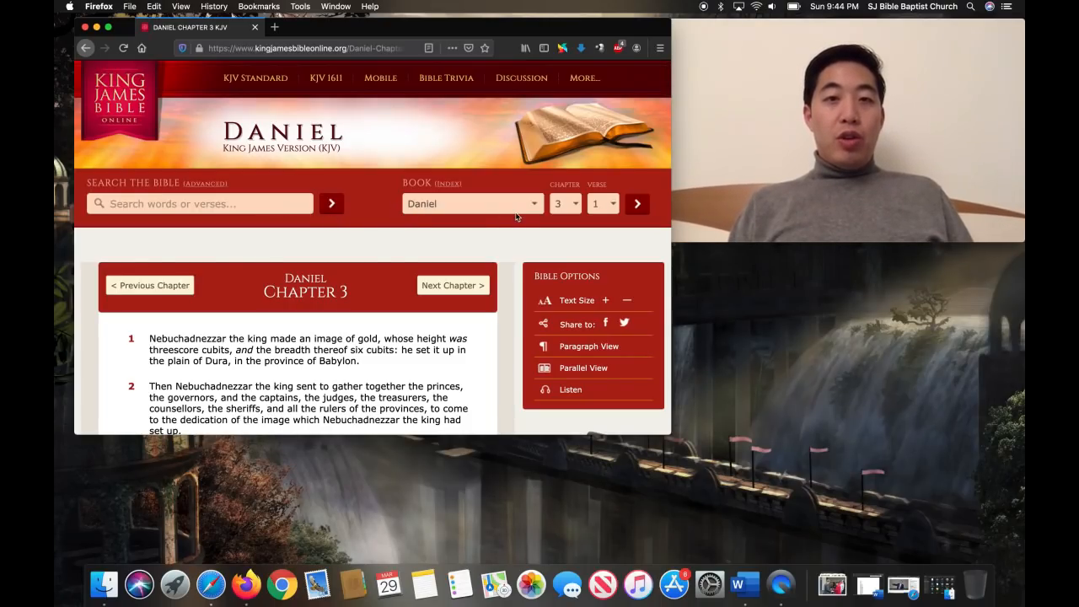
- Load Zechariah chapter 11 from the Book and Chapter selectors, replacing Daniel 3
click(472, 204)
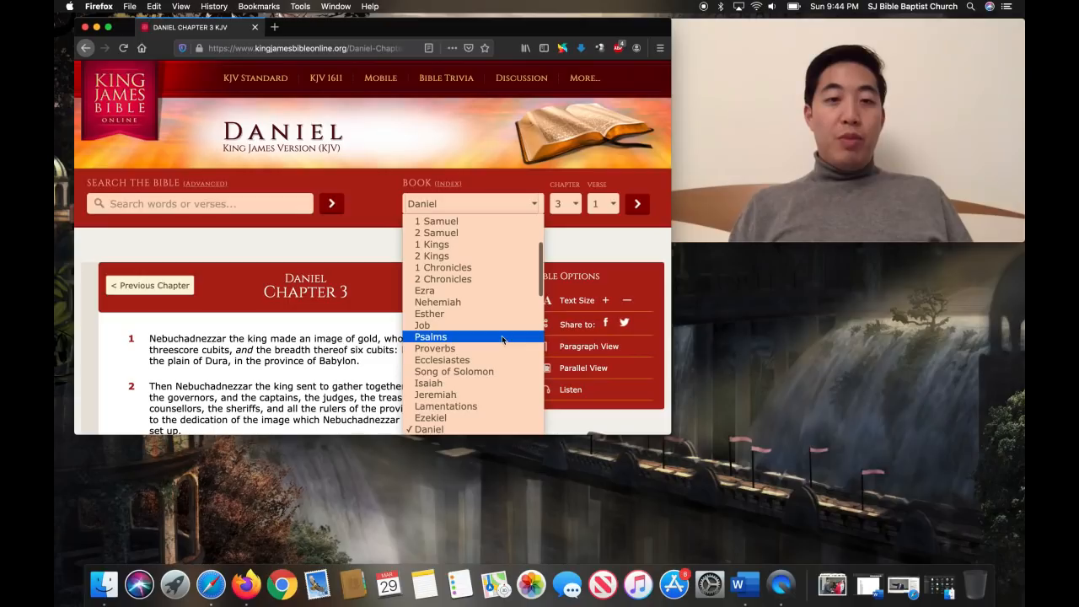
scroll(down, 3)
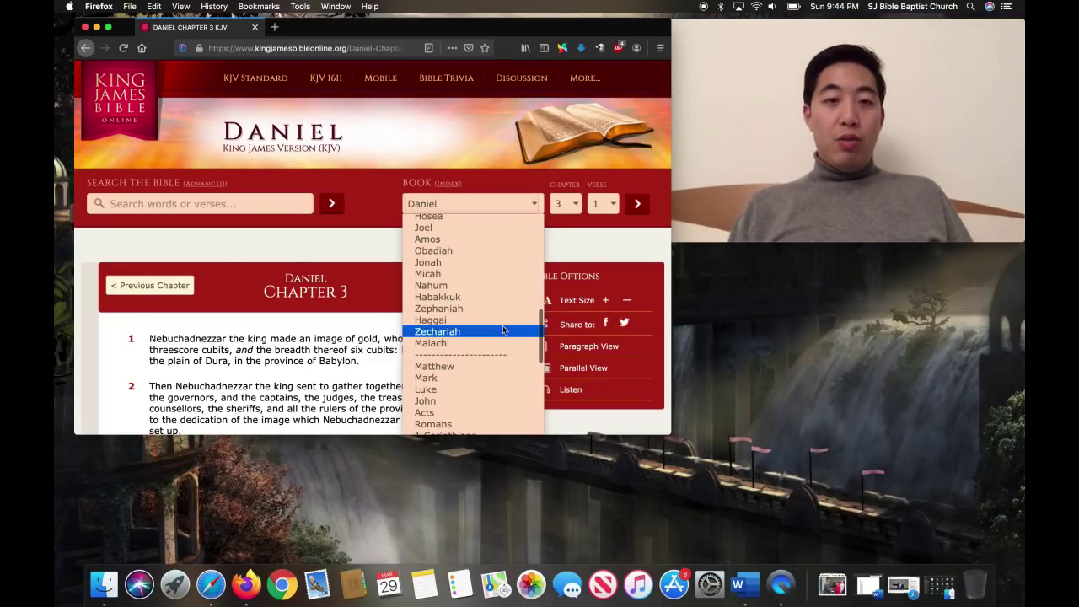
click(436, 330)
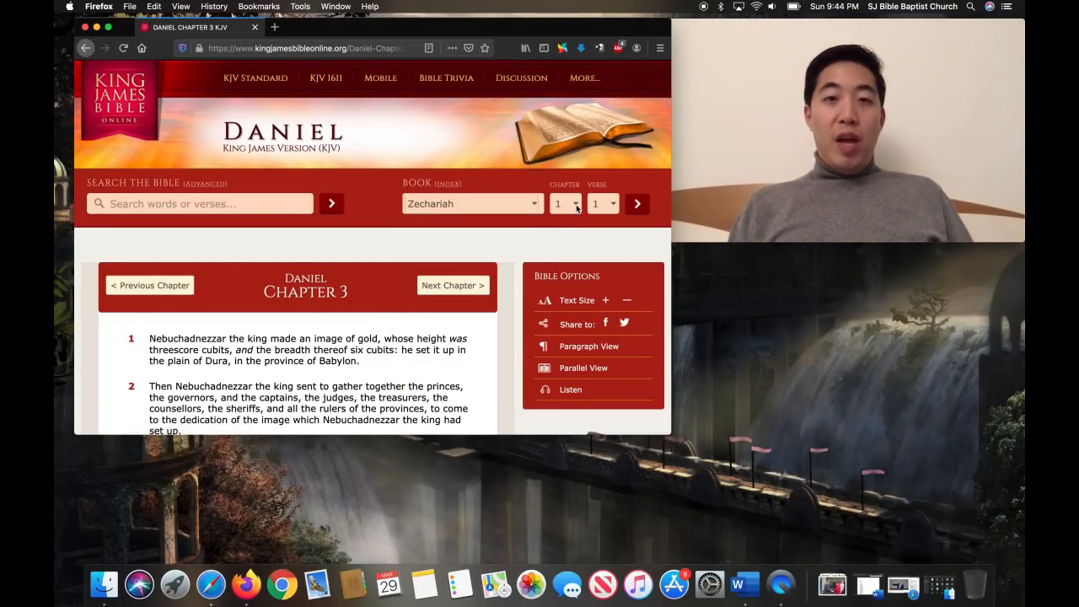
click(565, 203)
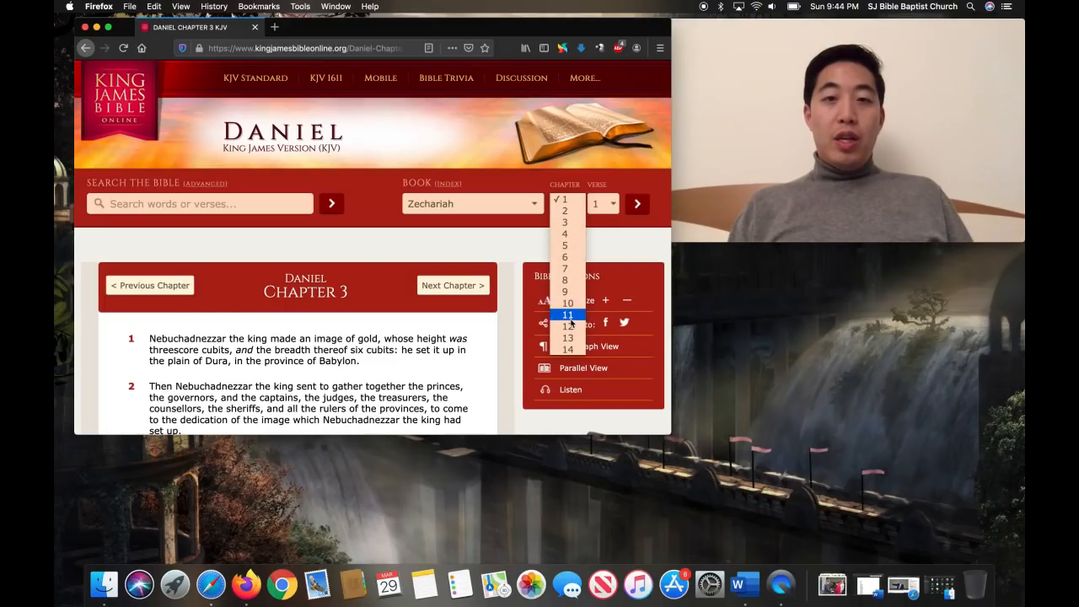
click(566, 314)
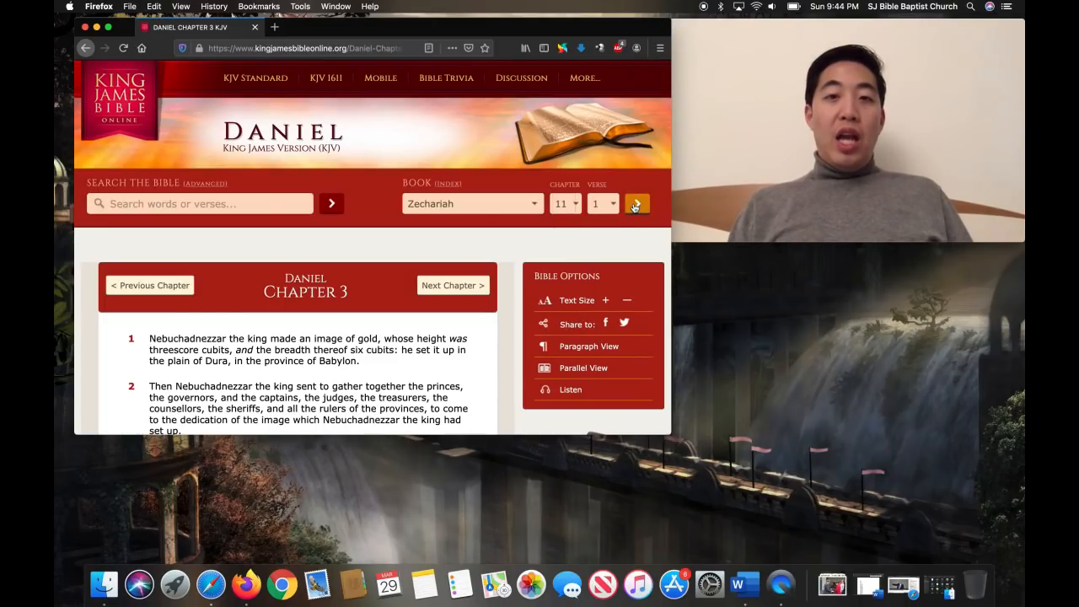
click(636, 203)
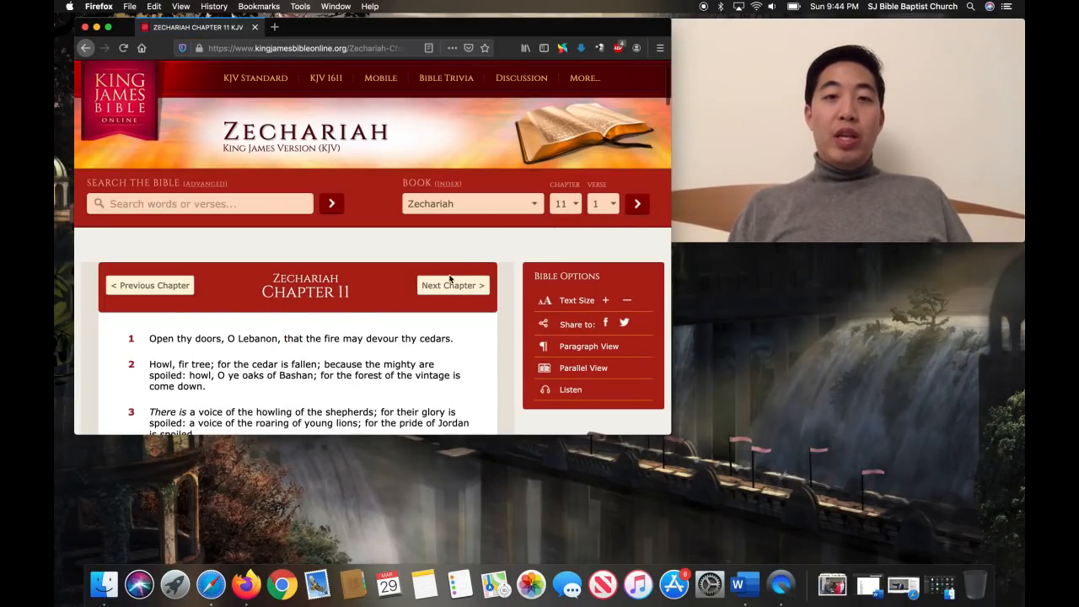
- Scroll Zechariah 11 down to verse 17 and the Previous/Next Chapter buttons
scroll(down, 3)
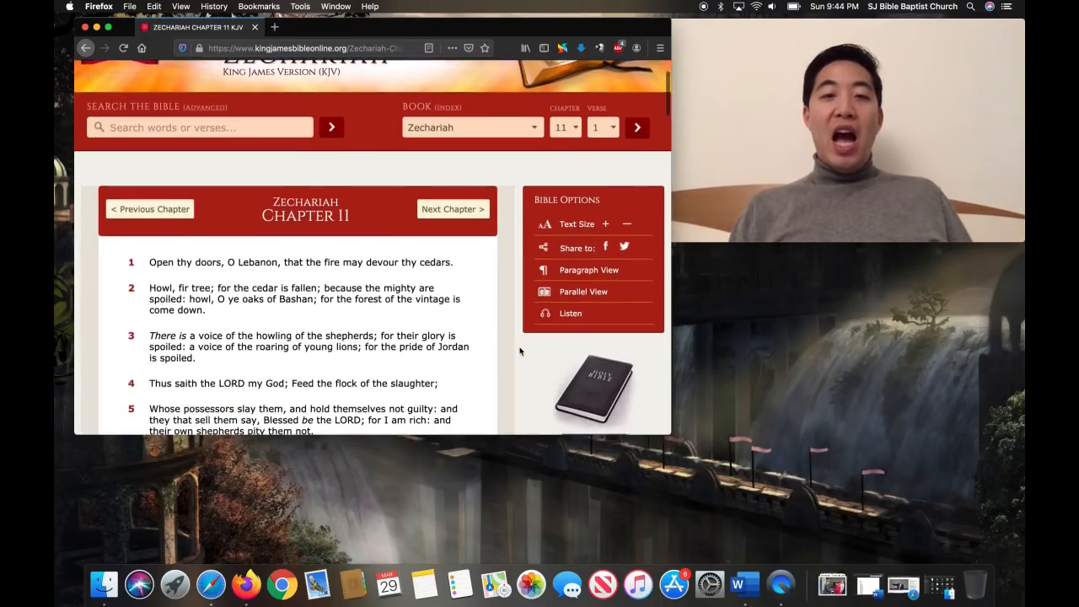
scroll(down, 3)
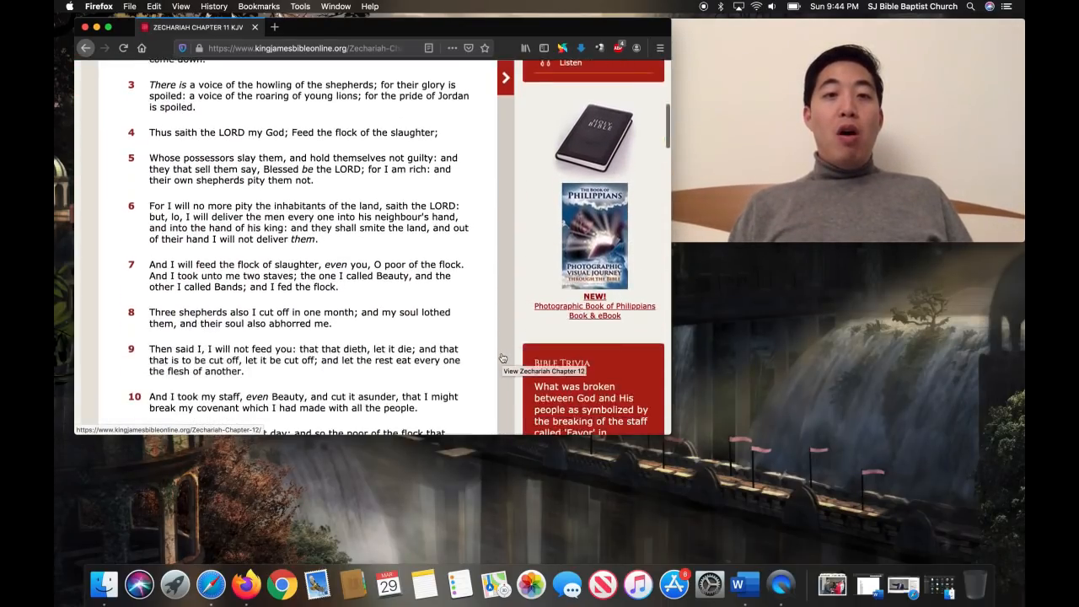
scroll(down, 3)
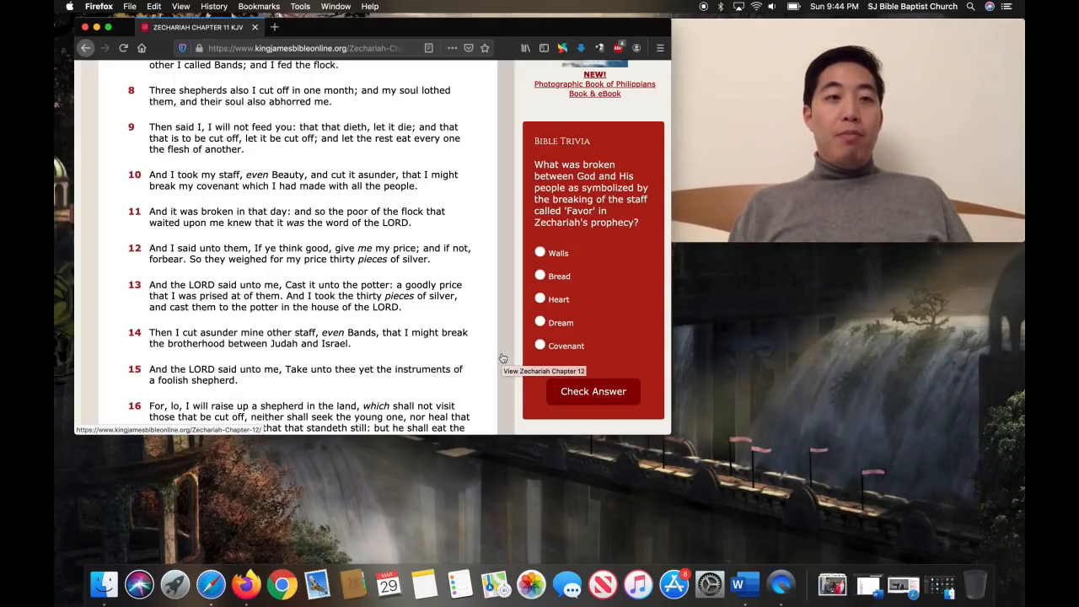
scroll(down, 3)
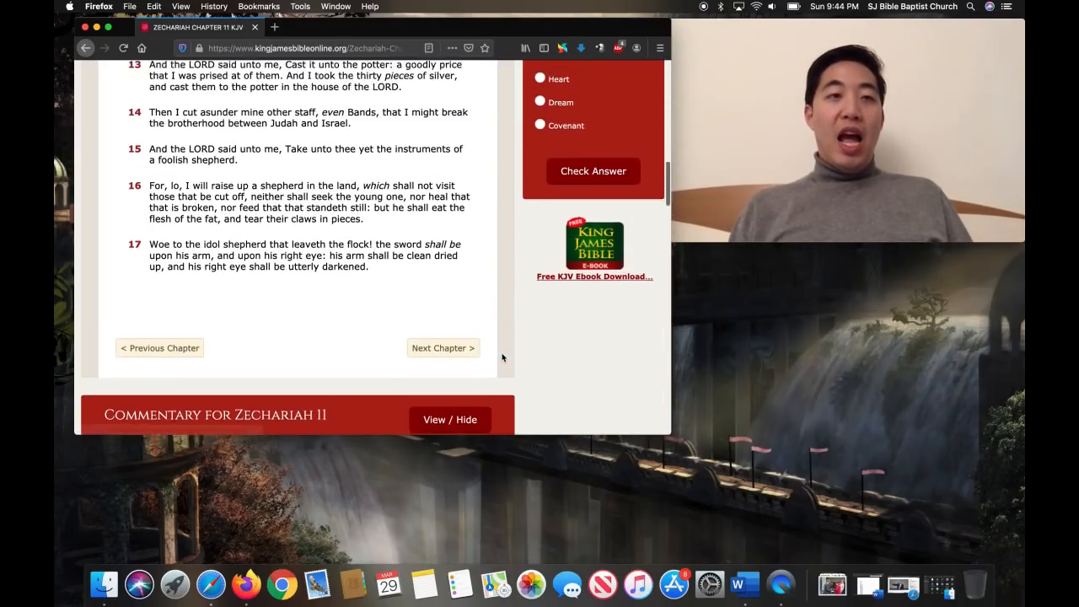
scroll(up, 3)
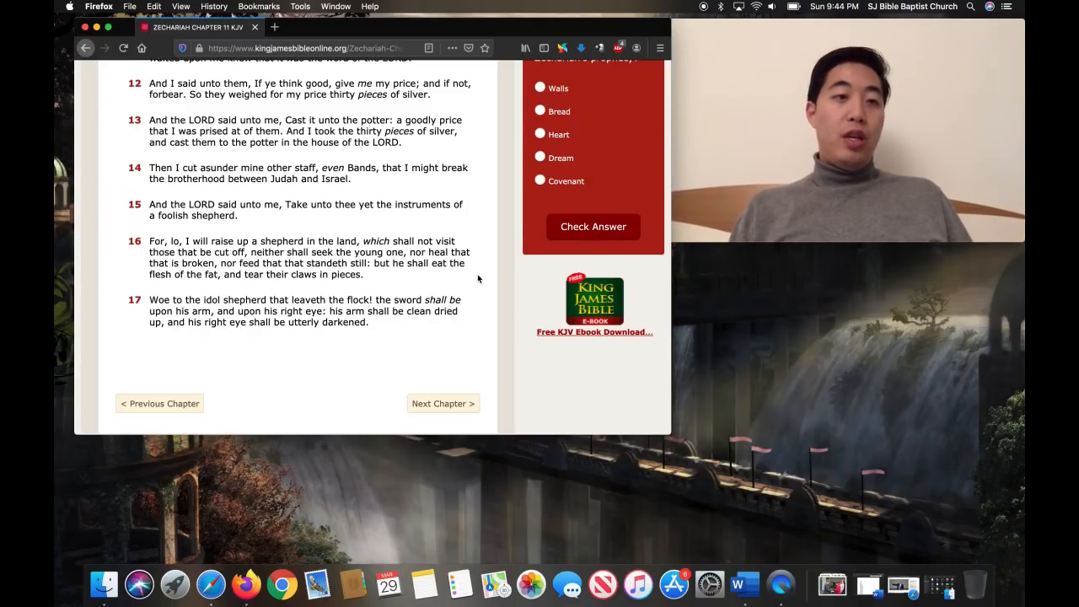
mouse_move(343, 358)
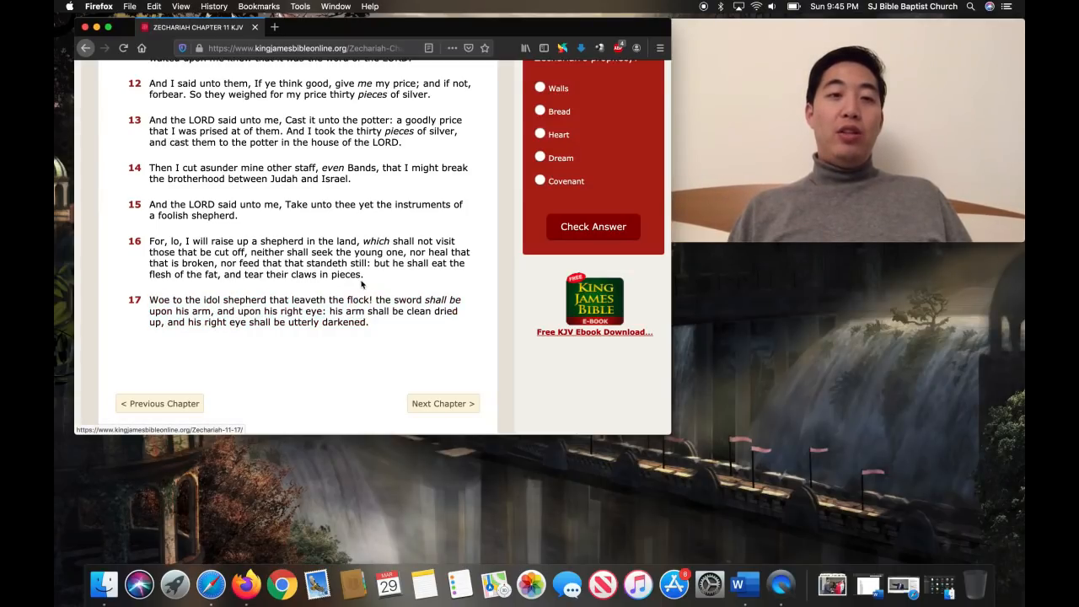
scroll(up, 3)
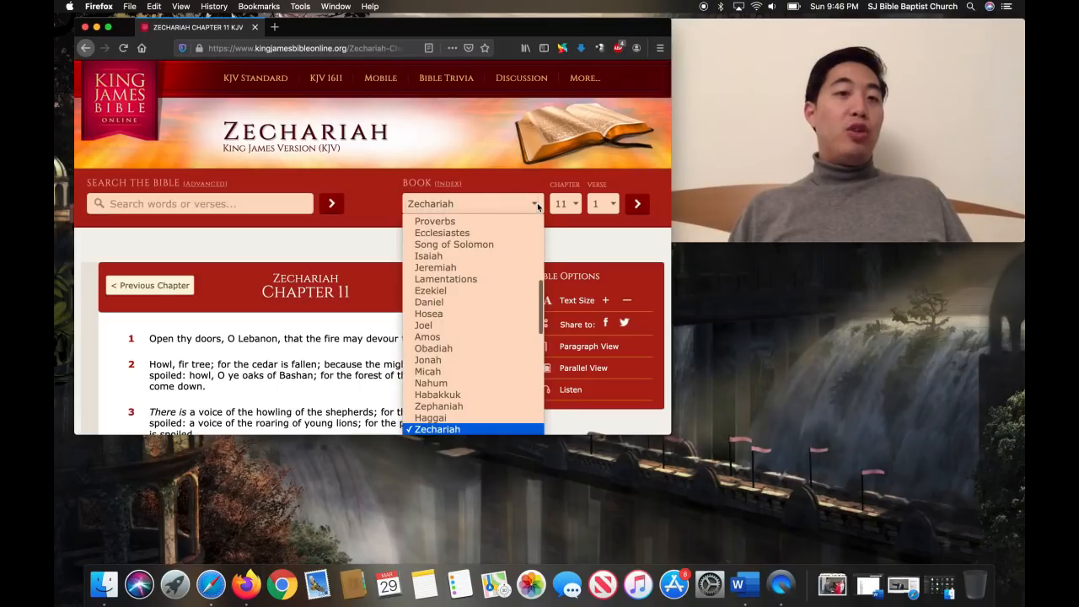
- Load Revelation chapter 13 in place of Zechariah 11
scroll(down, 3)
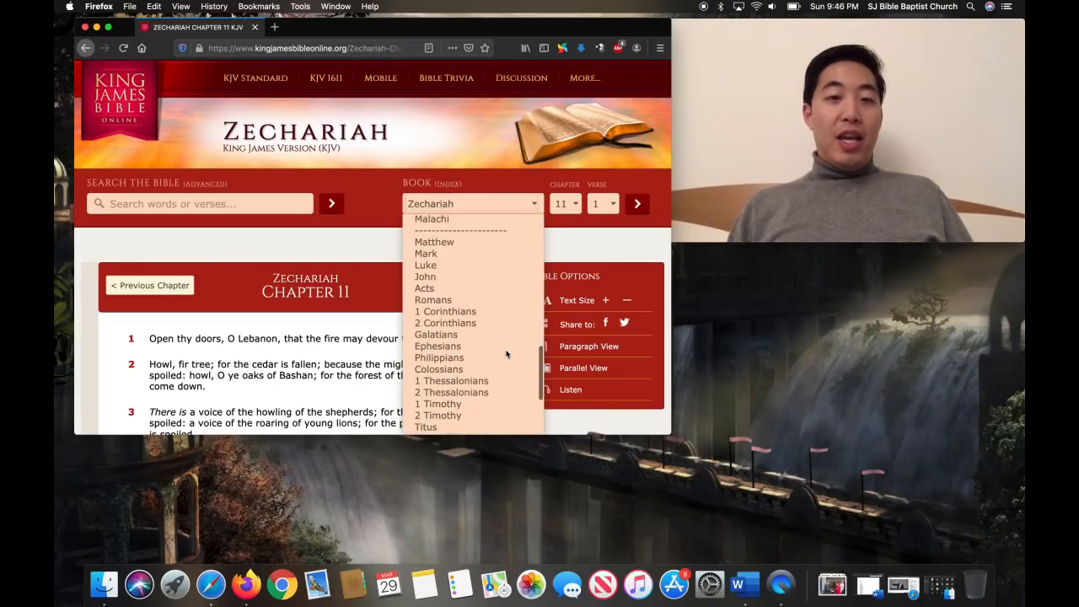
scroll(down, 3)
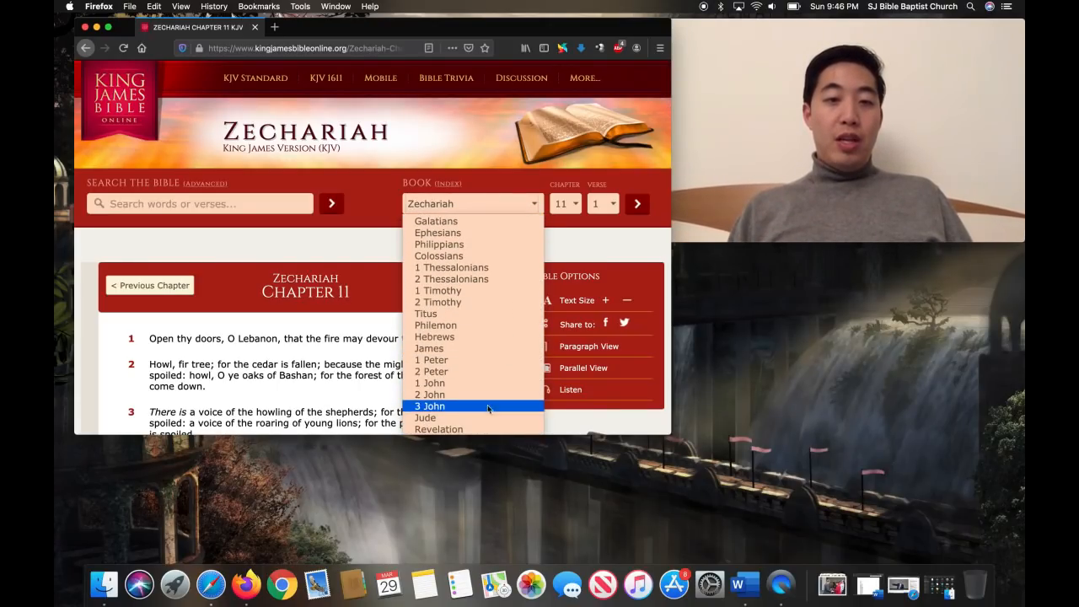
click(438, 429)
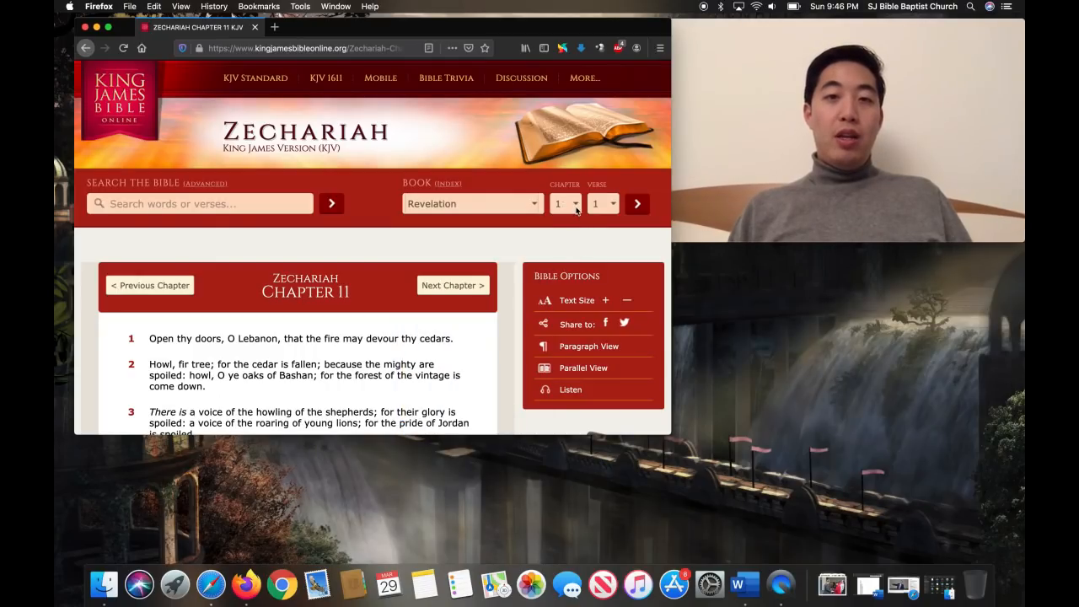
click(564, 203)
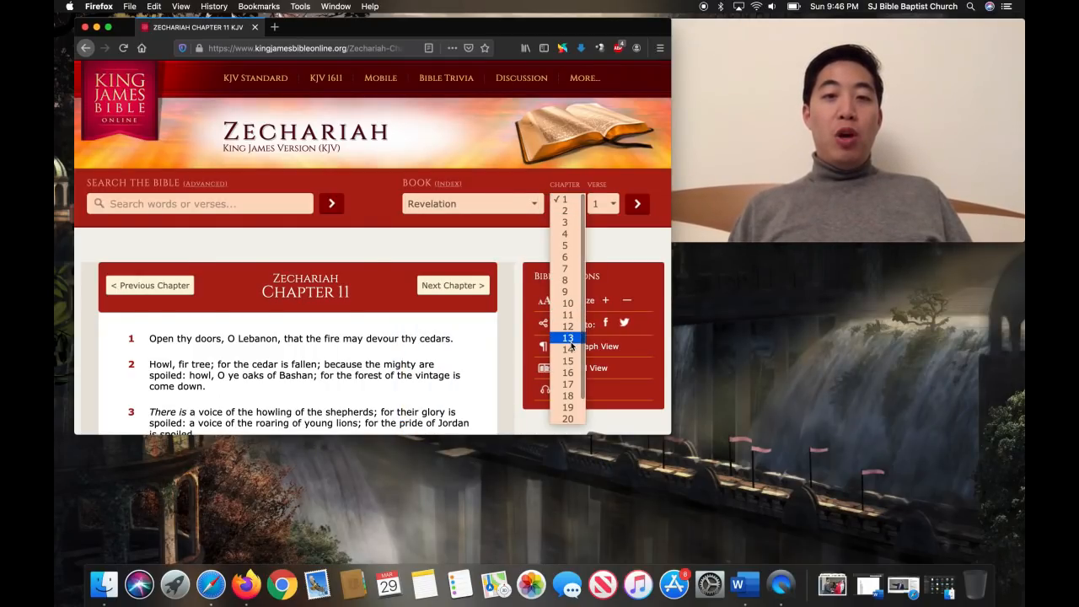
click(567, 337)
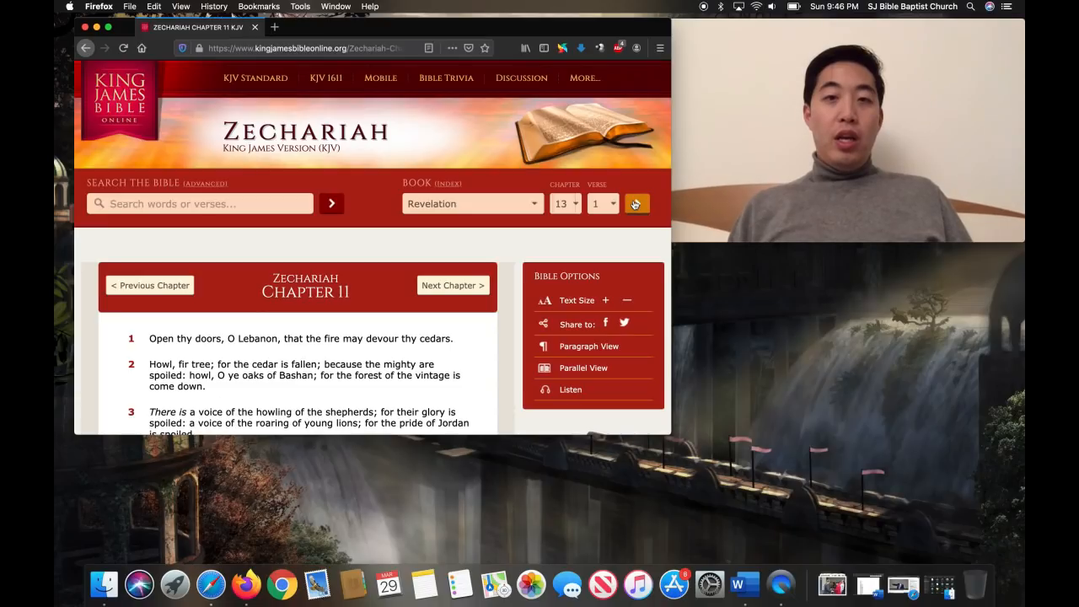
click(636, 203)
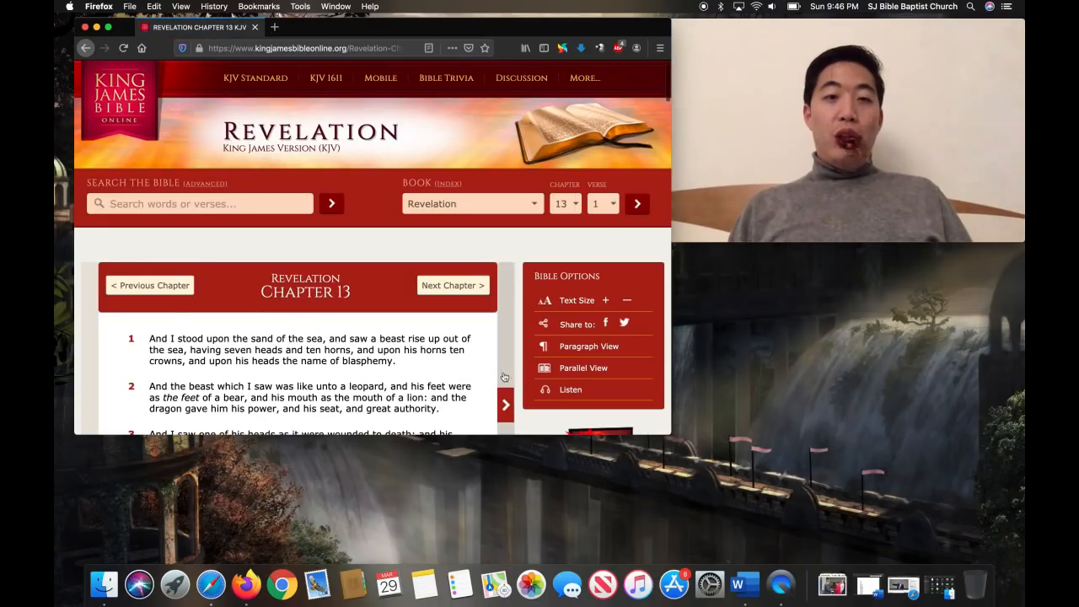
- Scroll Revelation 13 down to verses 11–18, keeping verse 18 on screen
scroll(down, 3)
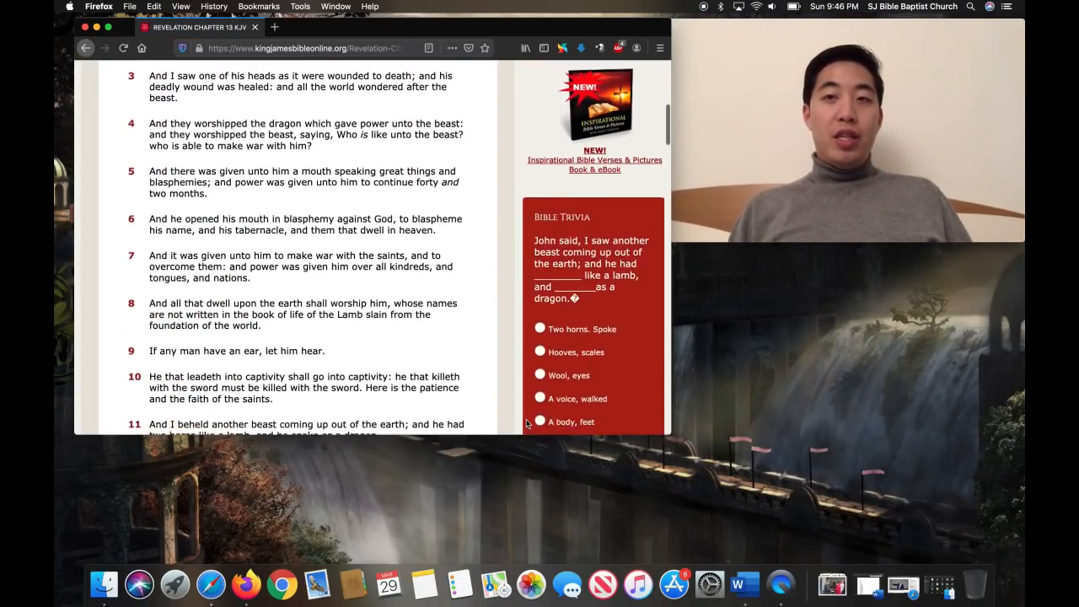
scroll(down, 3)
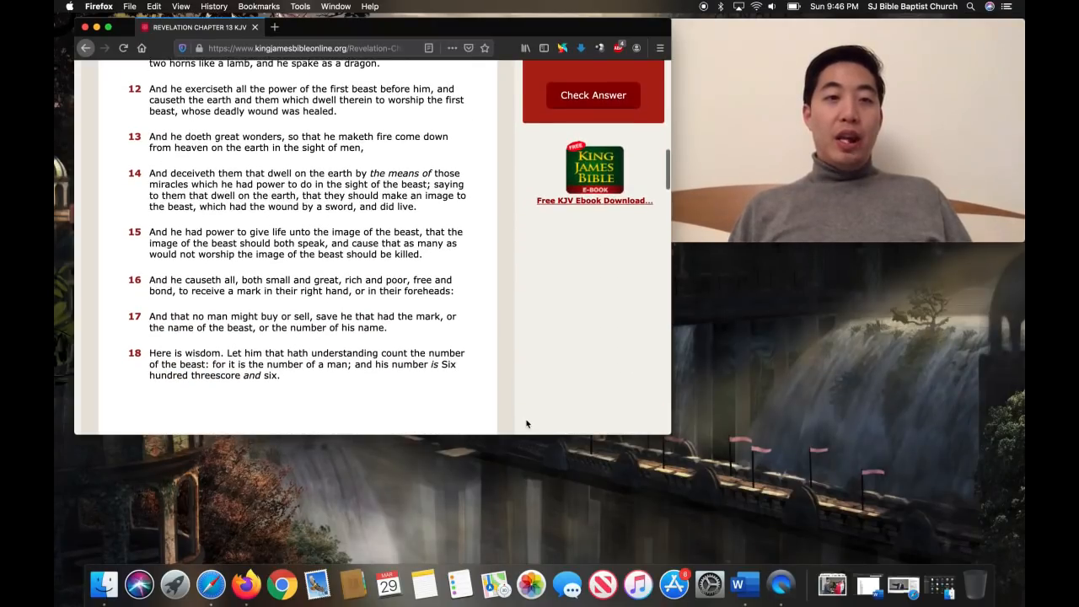
scroll(up, 3)
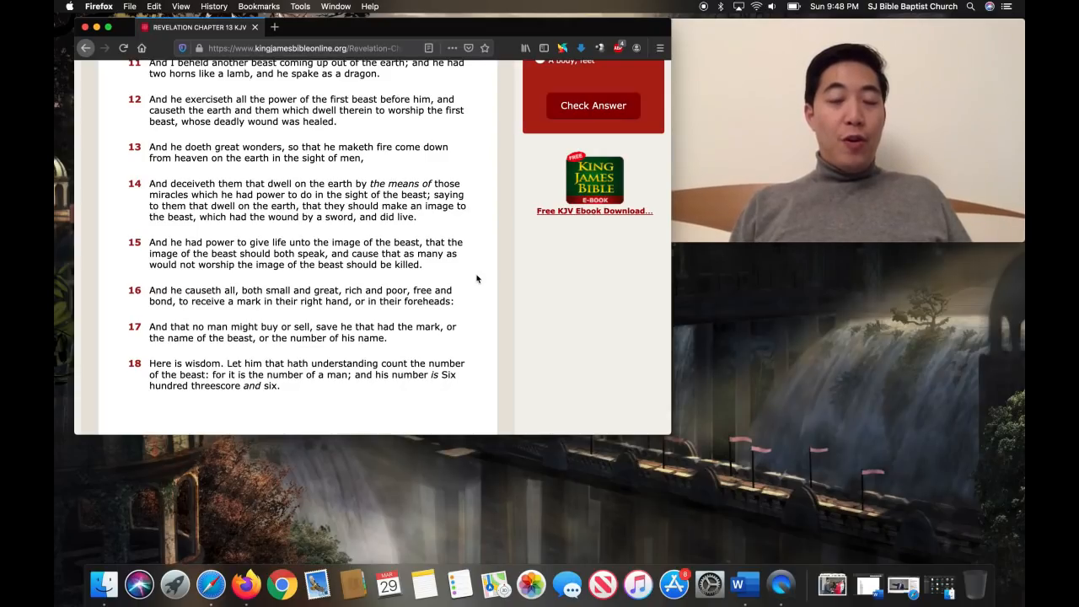
mouse_move(282, 228)
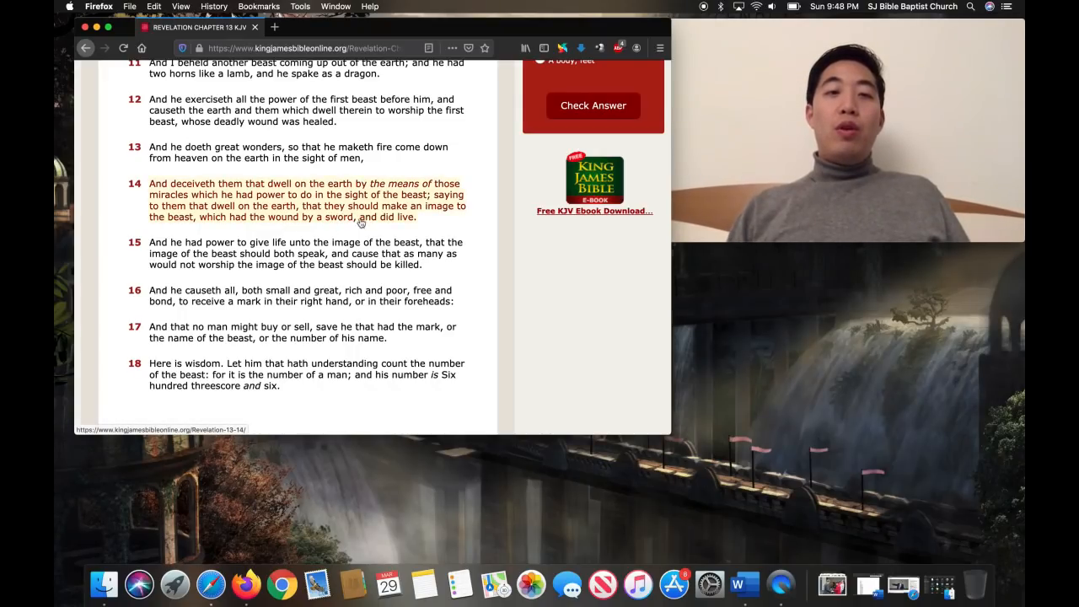
mouse_move(596, 310)
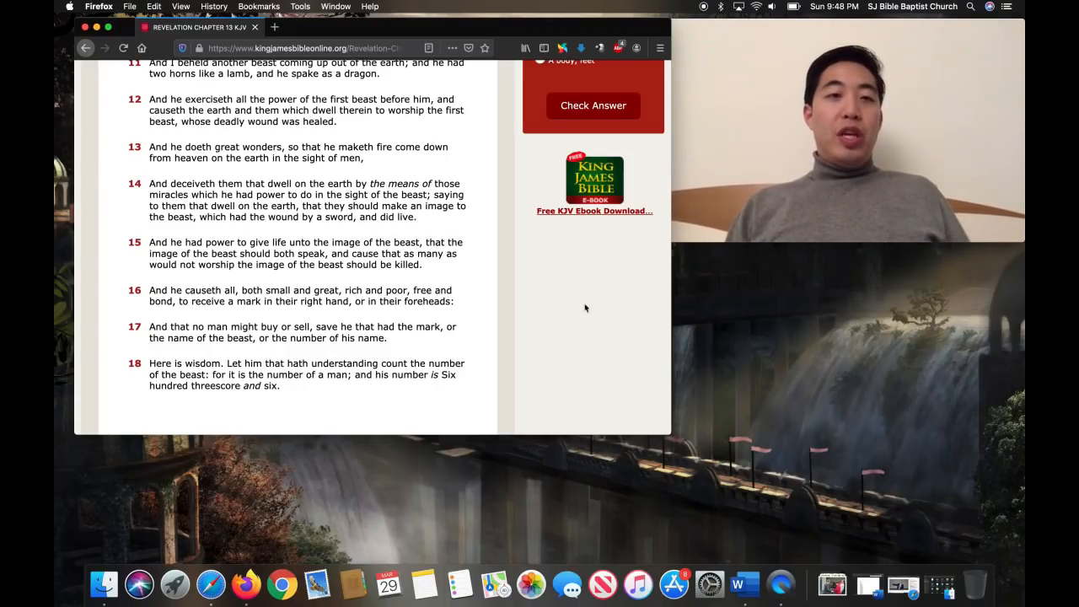
mouse_move(304, 200)
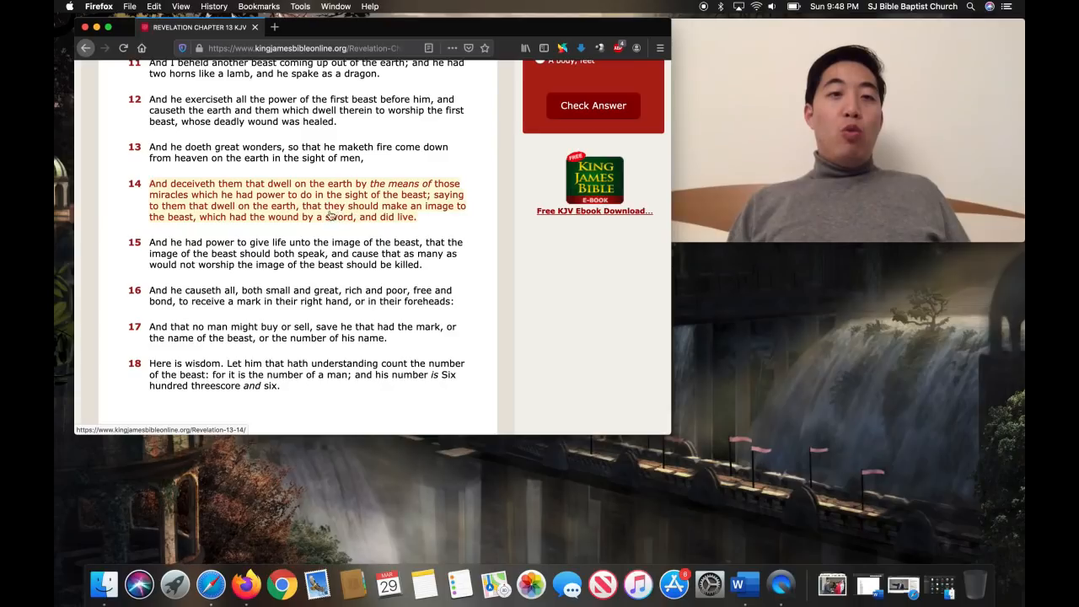
mouse_move(628, 268)
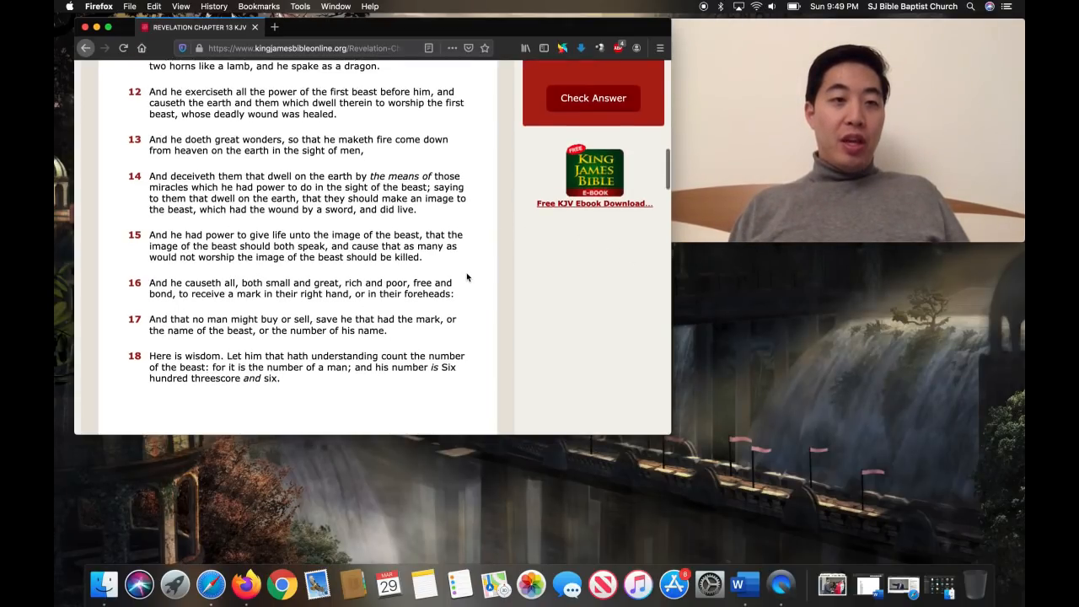
scroll(down, 3)
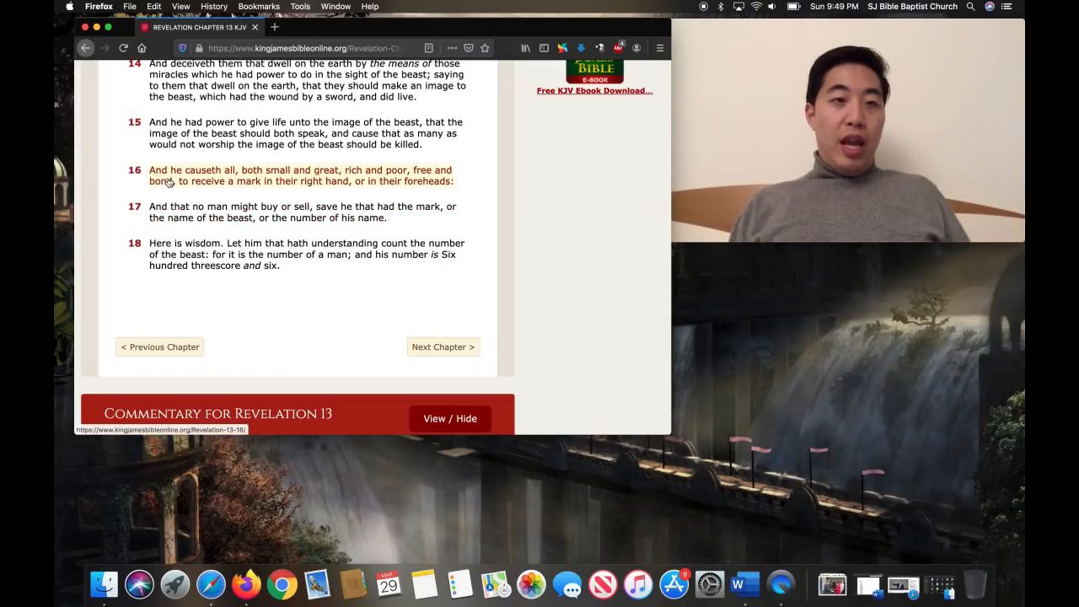
mouse_move(169, 180)
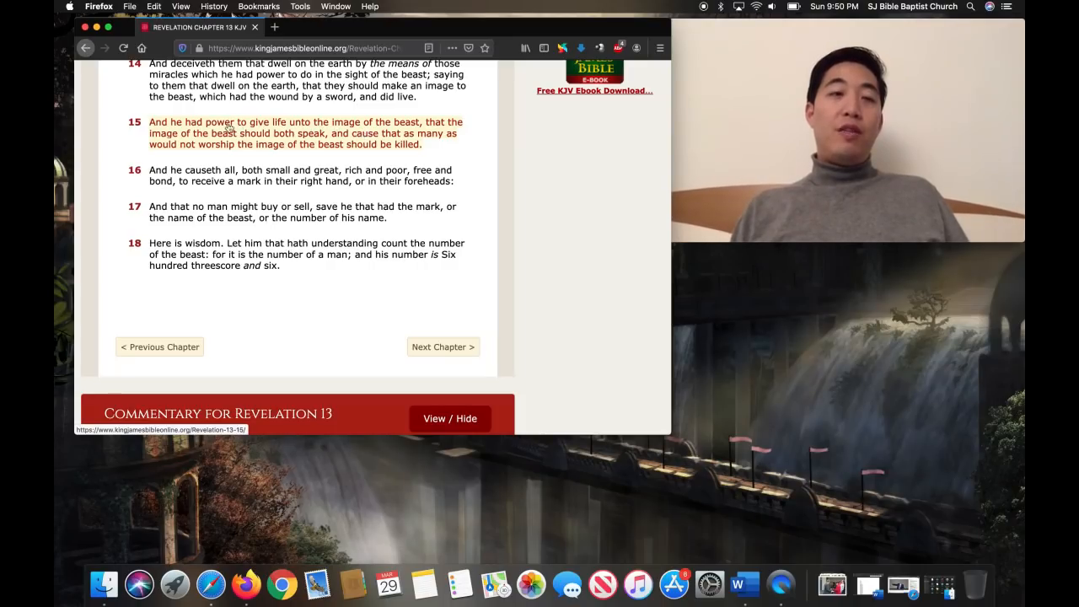
mouse_move(378, 154)
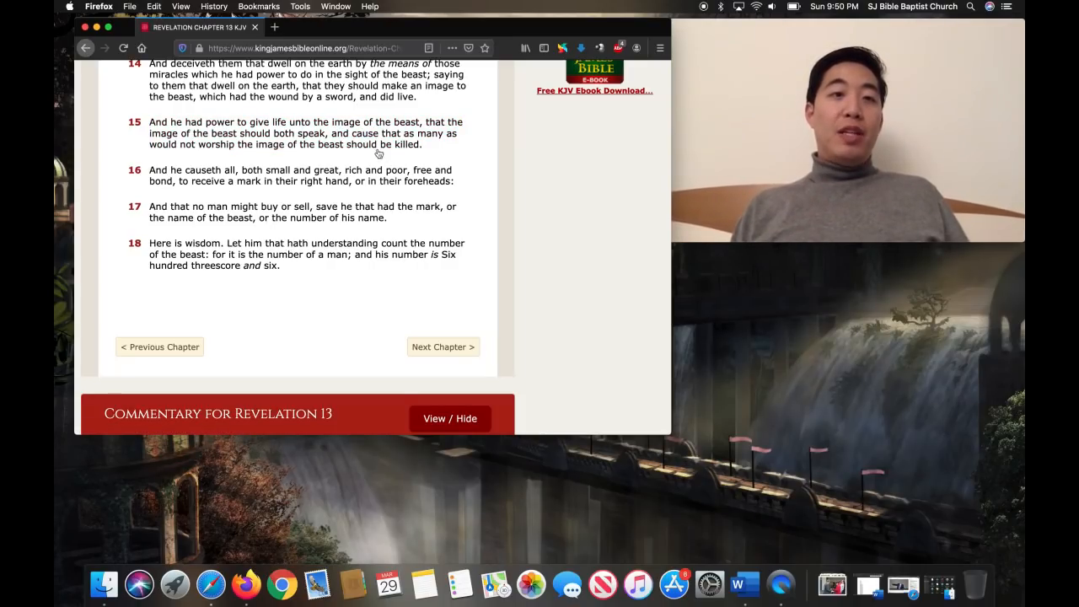
mouse_move(253, 175)
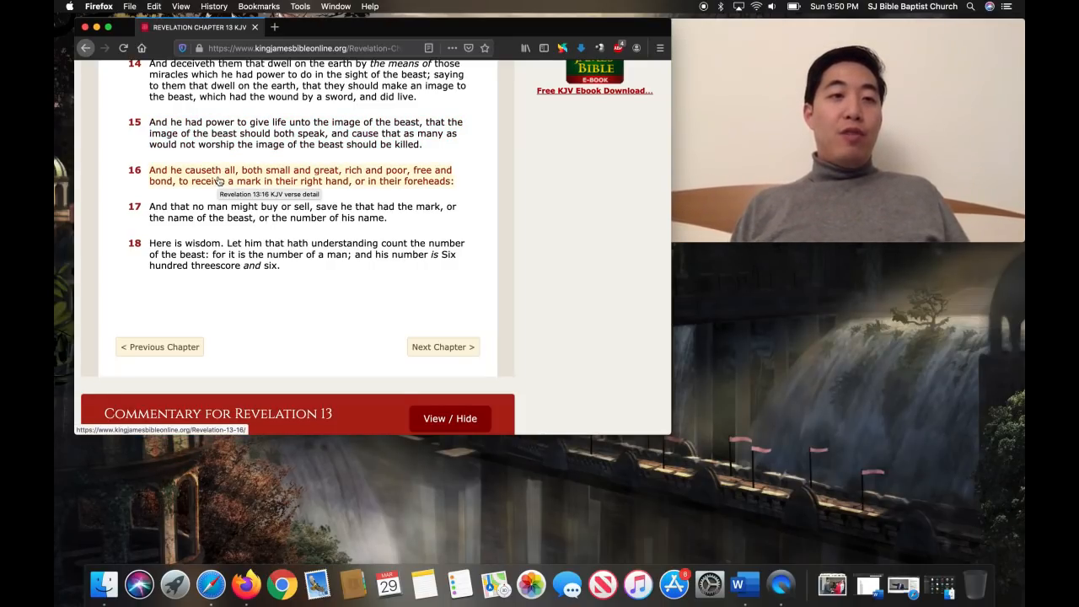
mouse_move(234, 181)
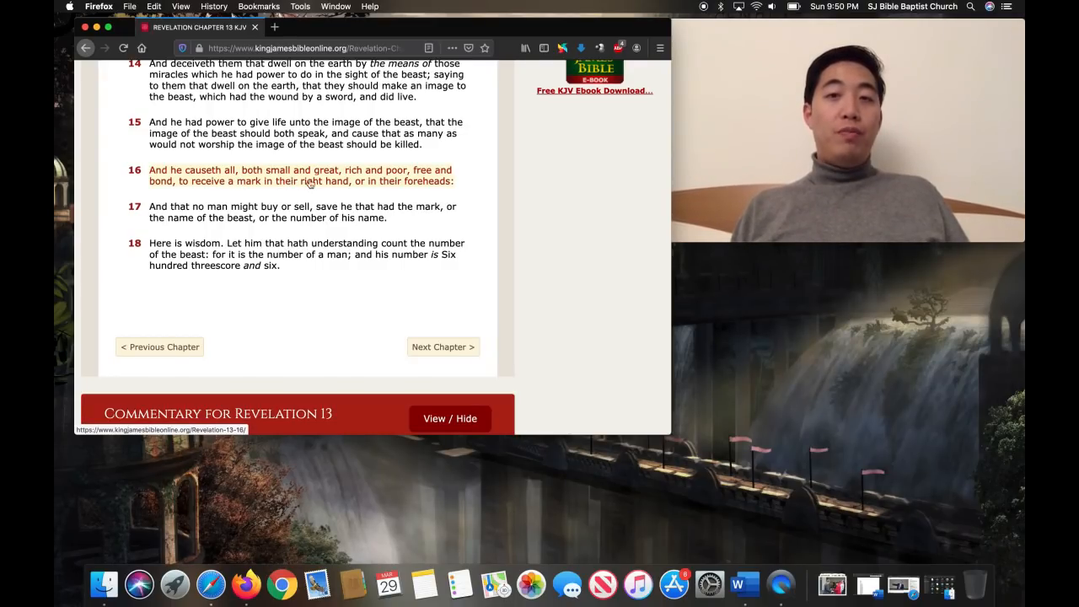
mouse_move(496, 201)
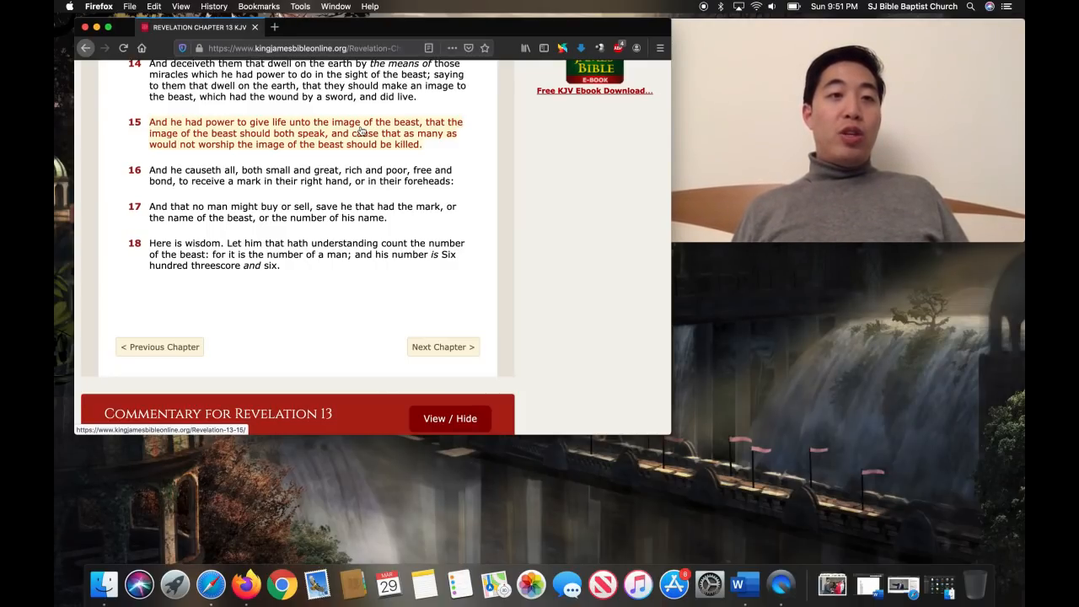
mouse_move(567, 174)
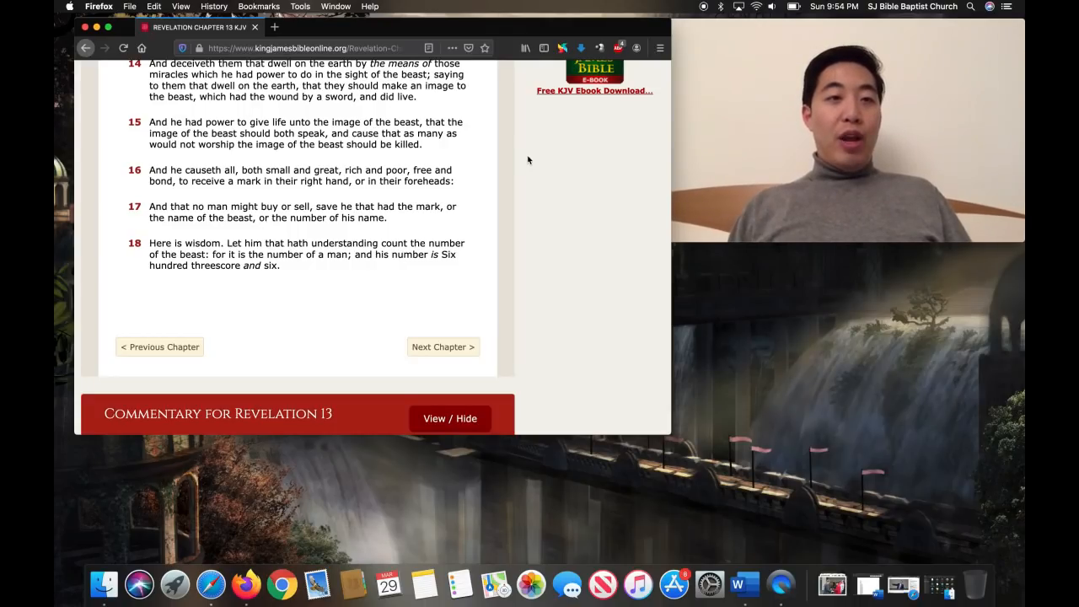
mouse_move(244, 133)
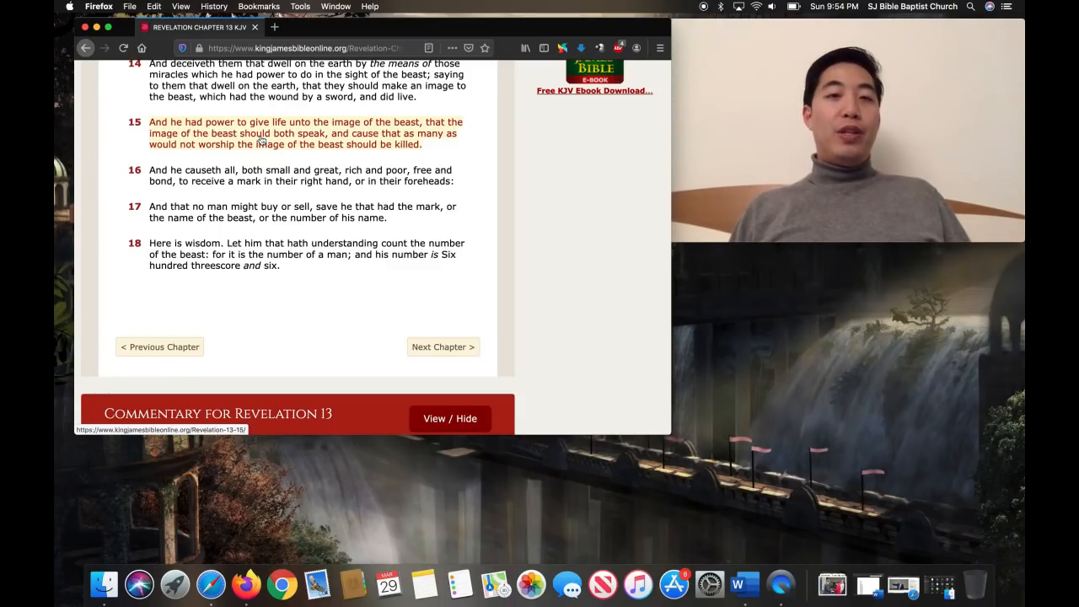
mouse_move(538, 156)
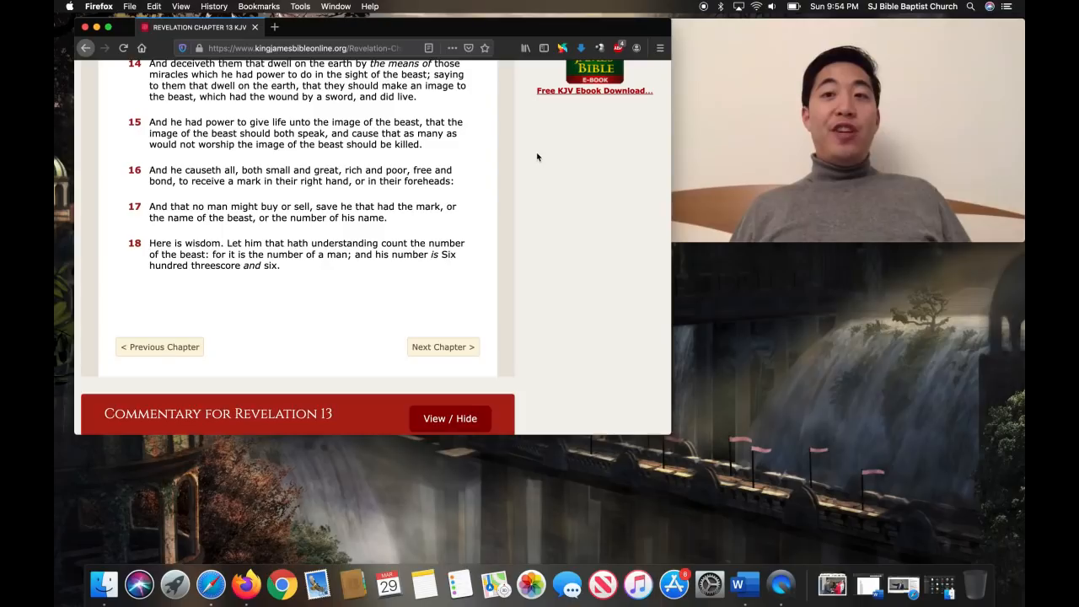